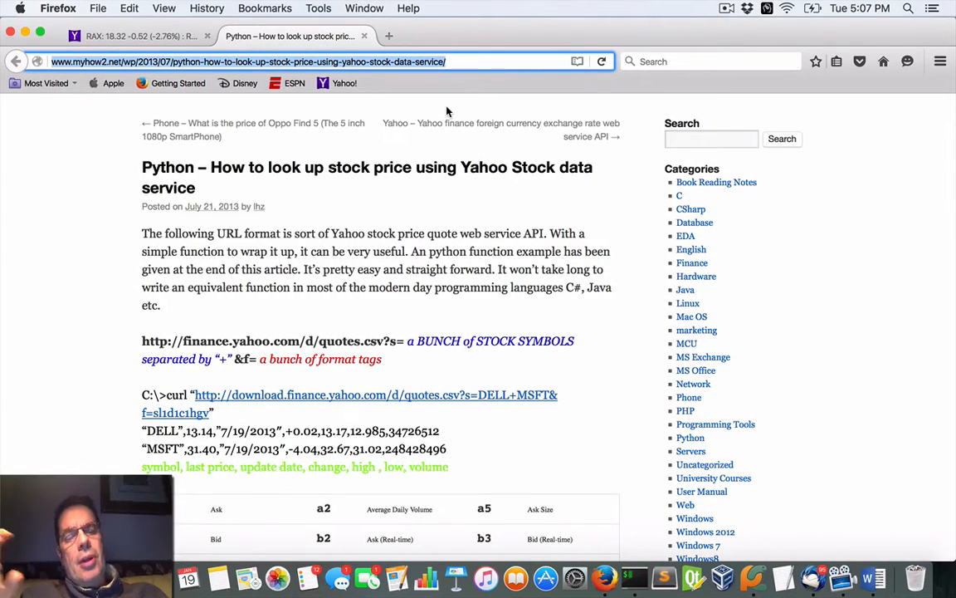
Step: Scroll through the page reviewing the quote URL example and its sections
scroll(down, 3)
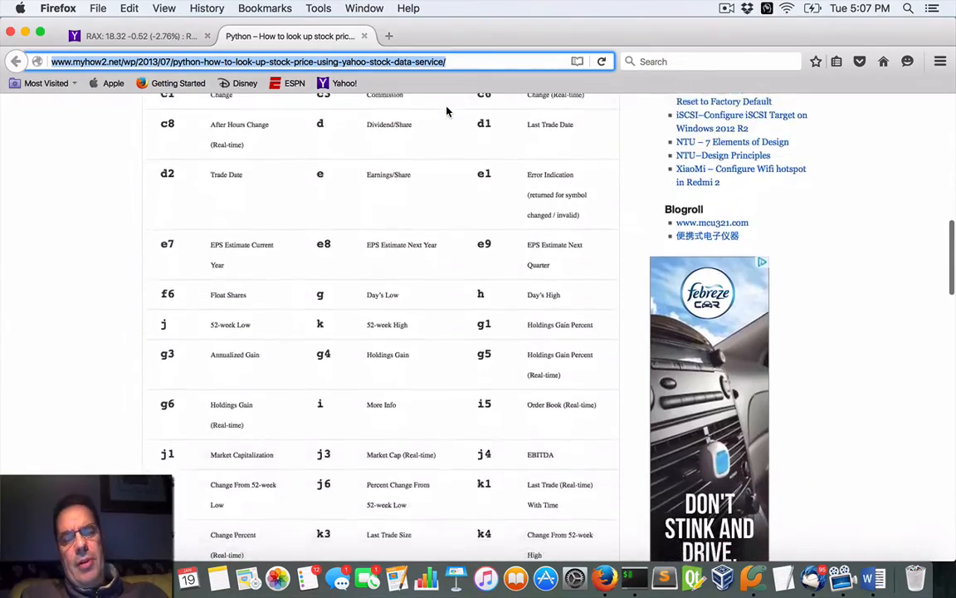
scroll(down, 3)
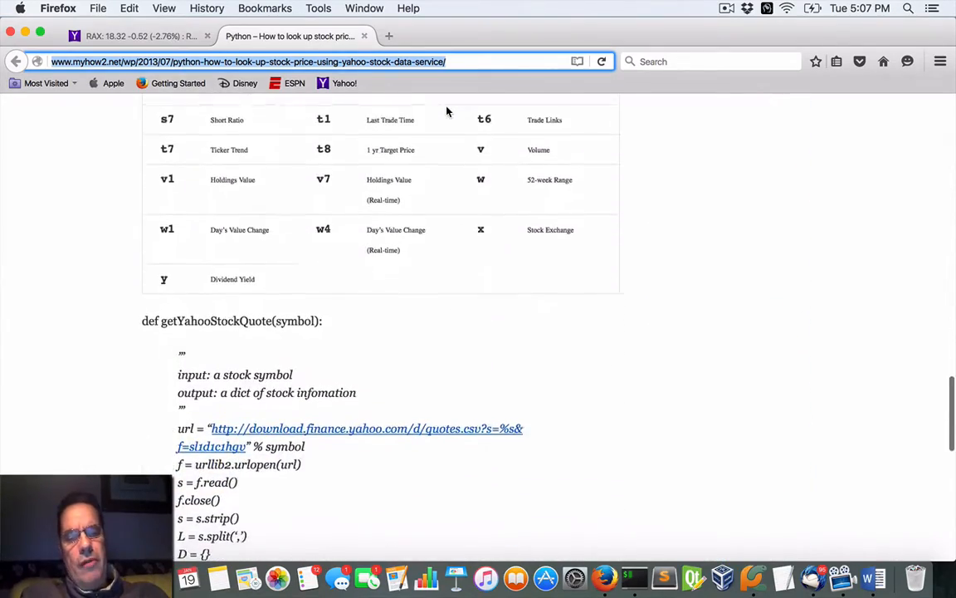
scroll(down, 3)
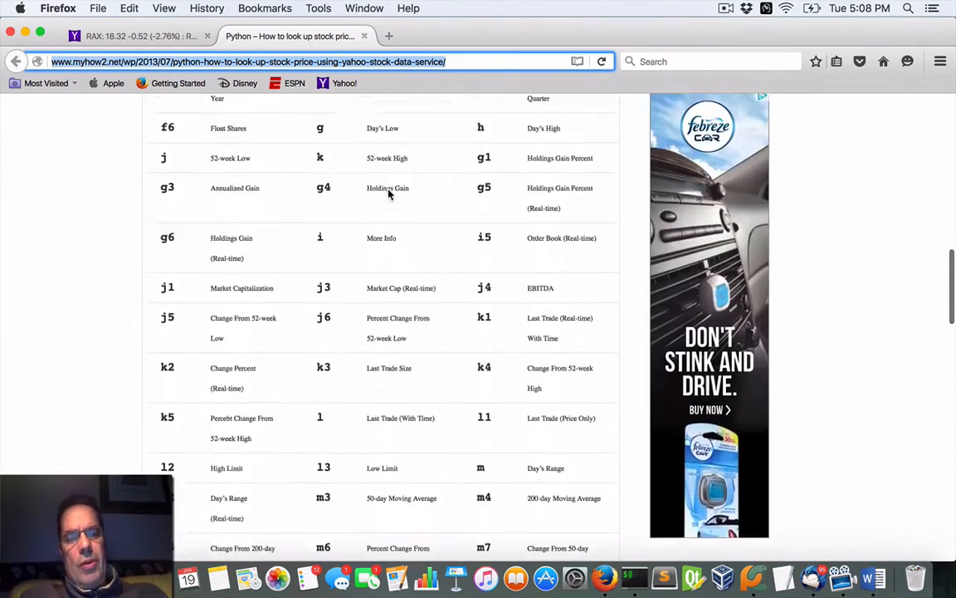
scroll(up, 3)
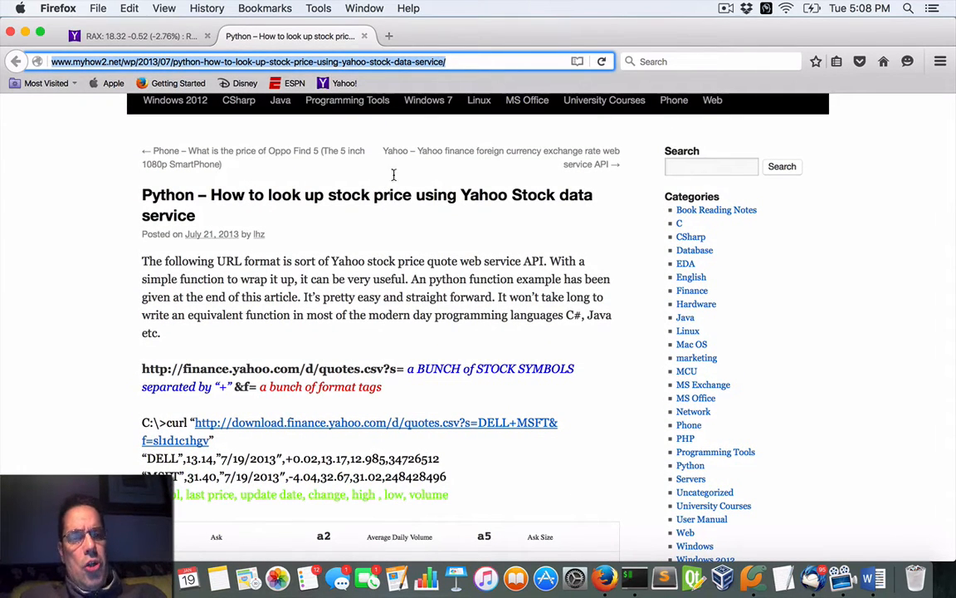
mouse_move(428, 100)
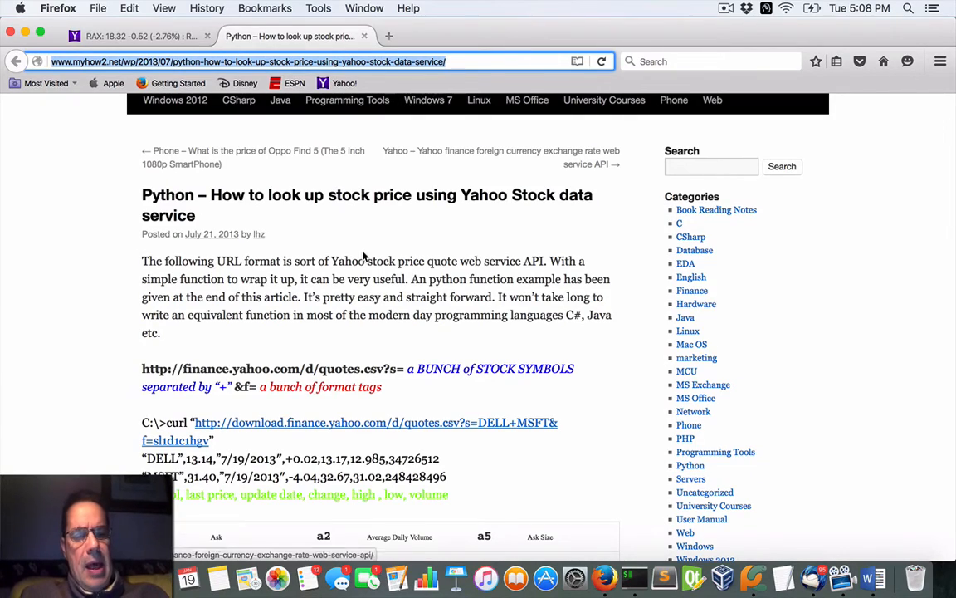
scroll(down, 3)
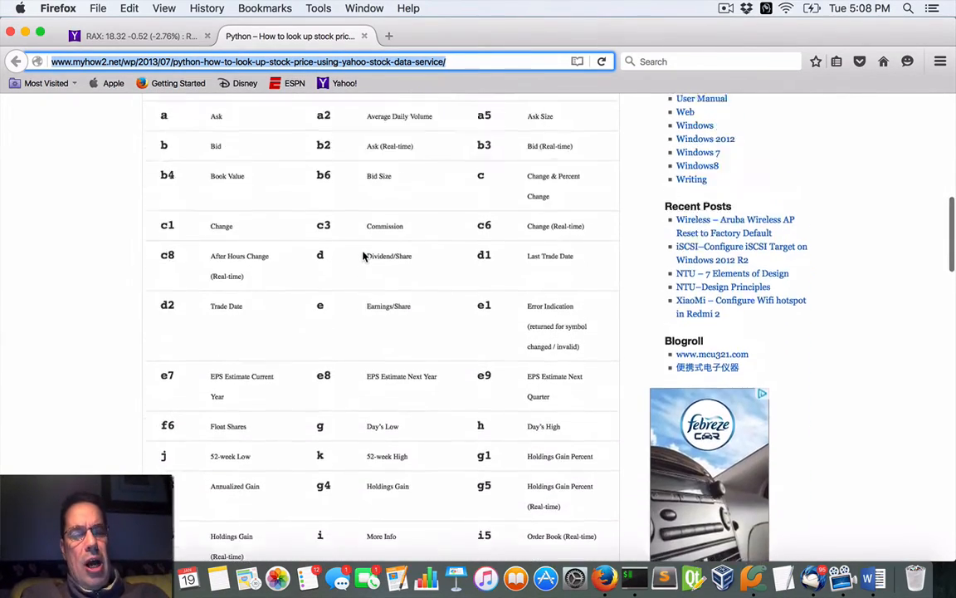
scroll(up, 3)
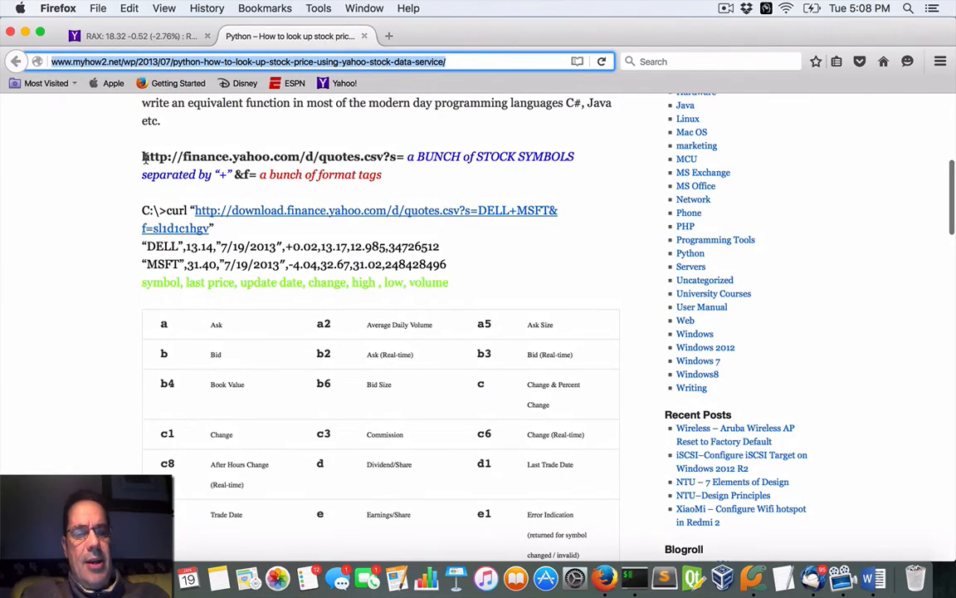
scroll(down, 3)
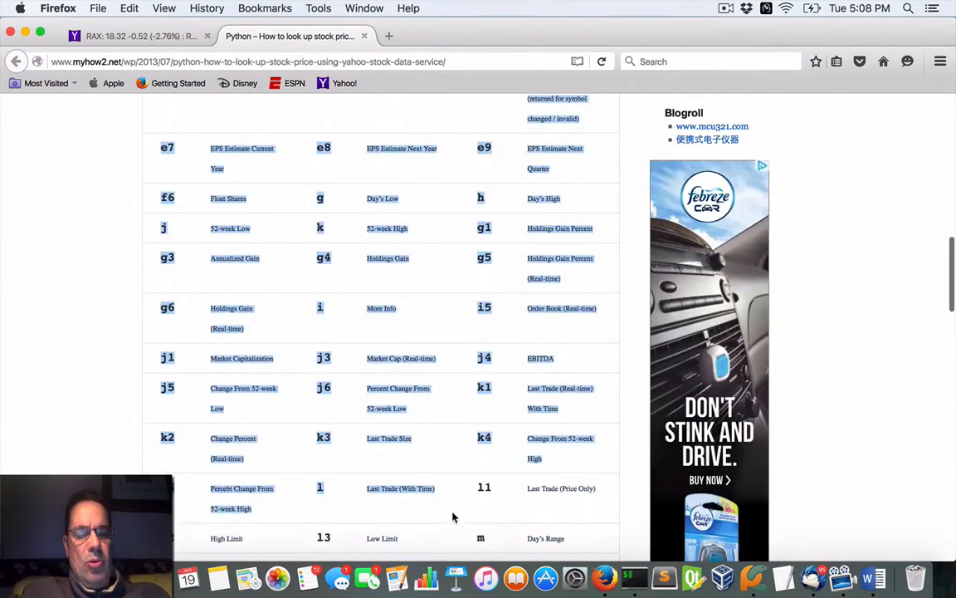
scroll(down, 3)
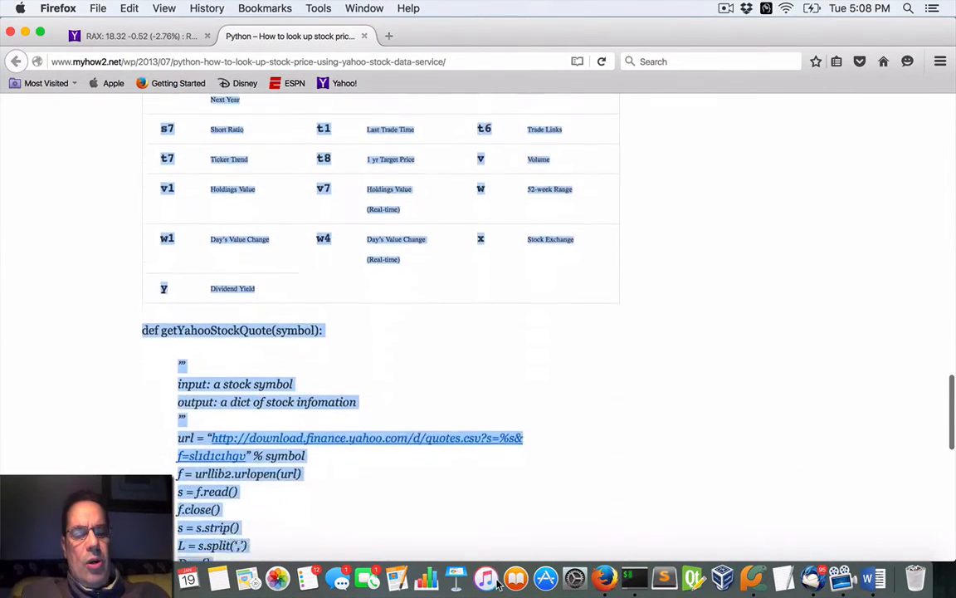
scroll(down, 3)
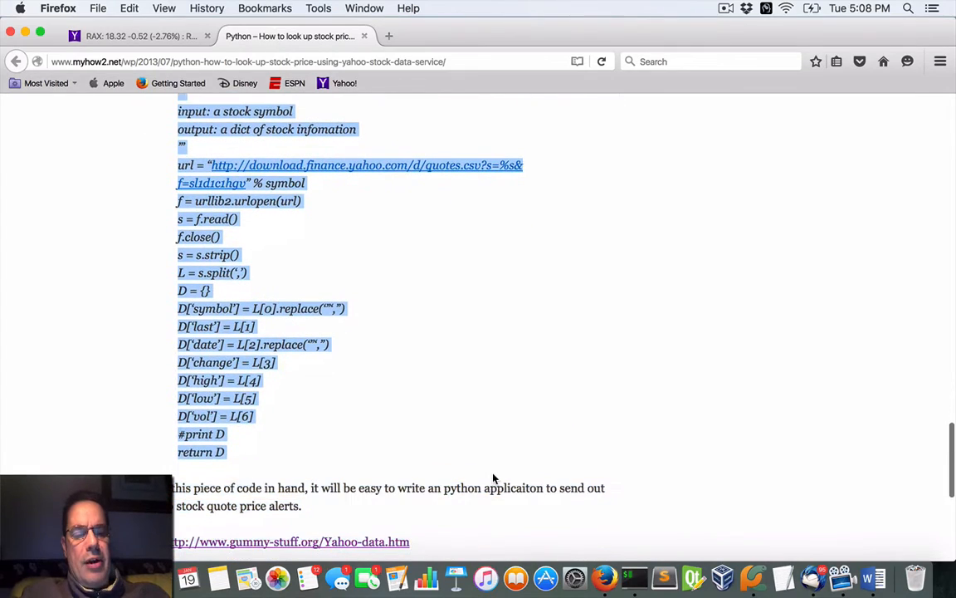
scroll(up, 3)
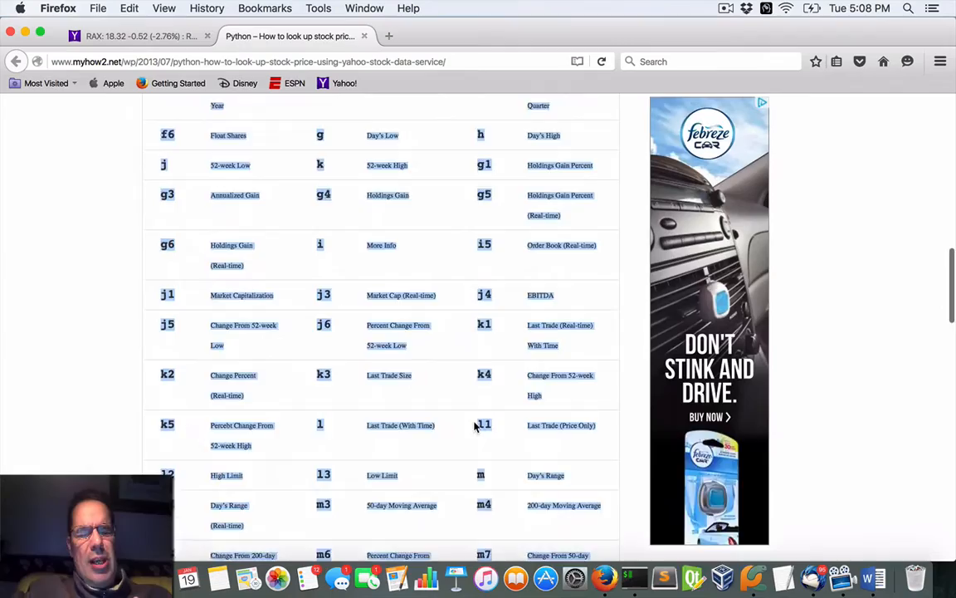
scroll(up, 3)
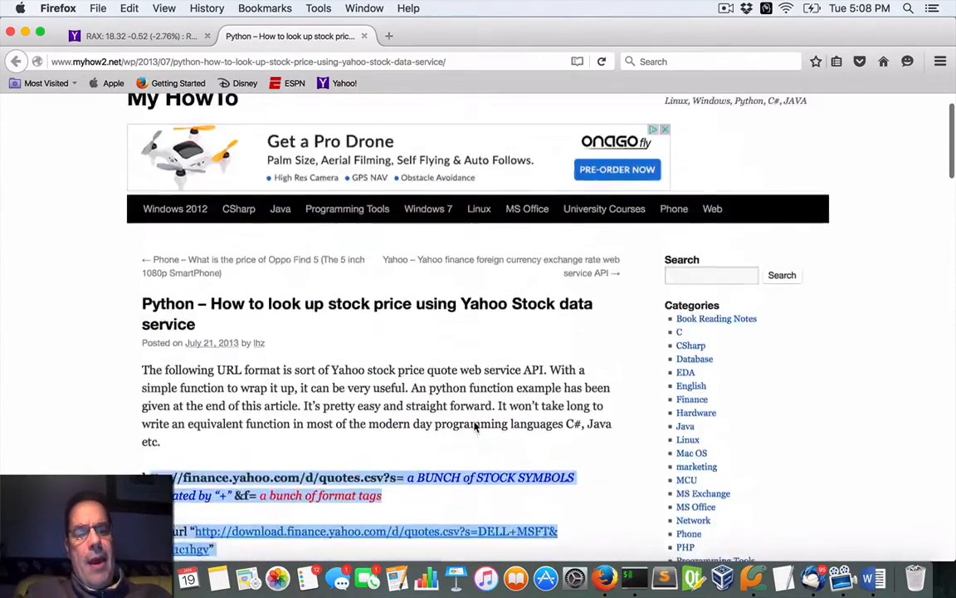
scroll(down, 3)
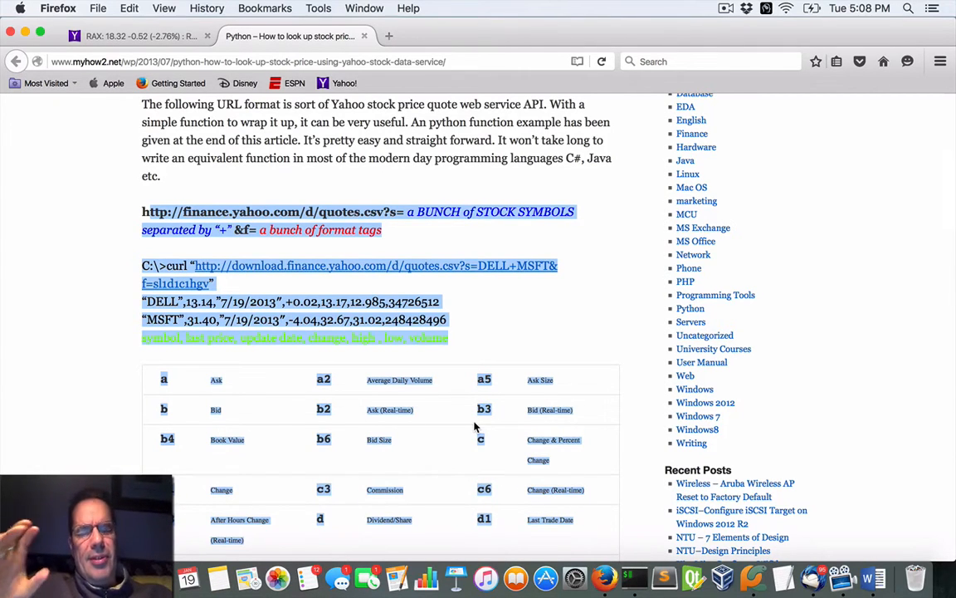
scroll(down, 3)
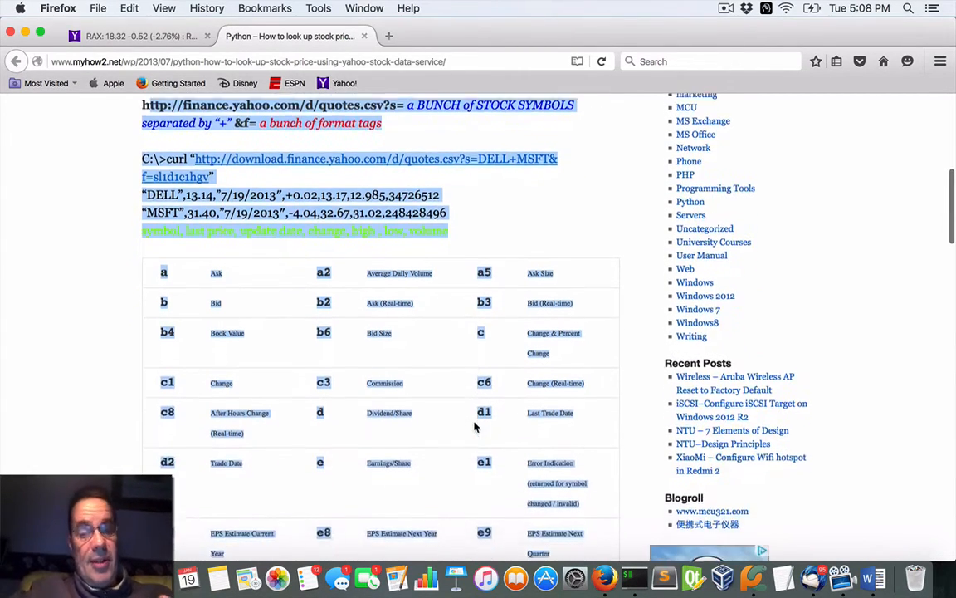
scroll(down, 3)
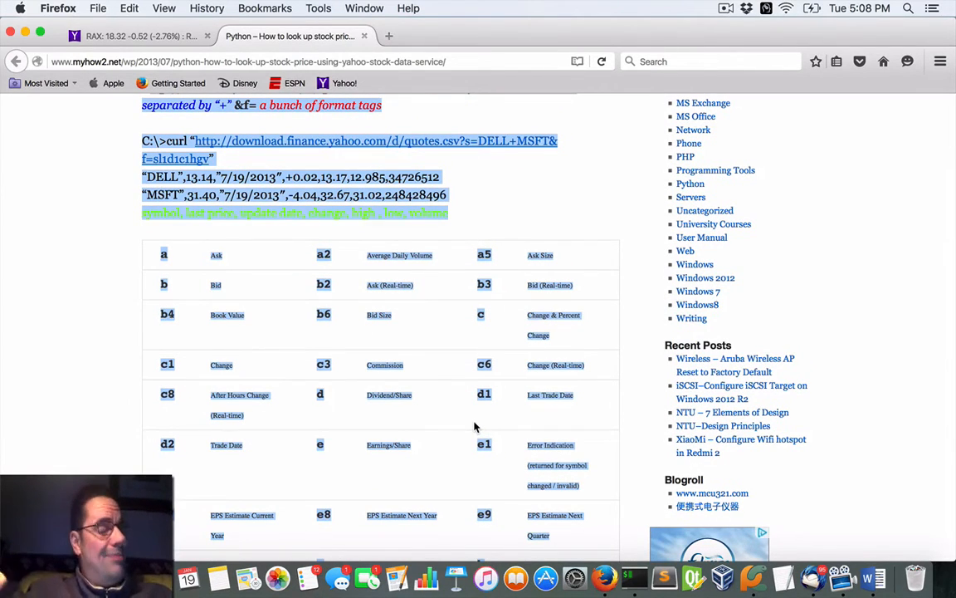
scroll(down, 3)
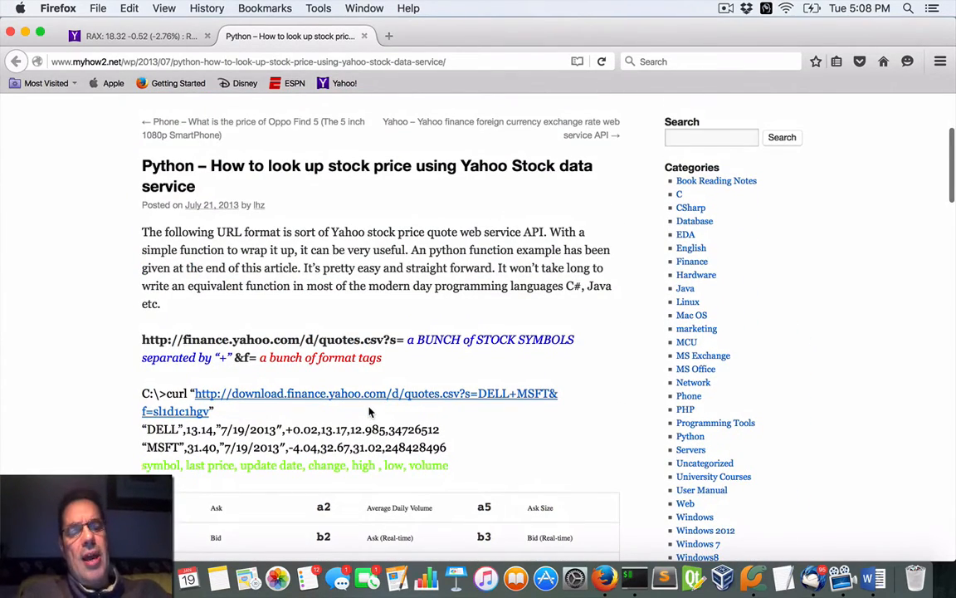
scroll(down, 3)
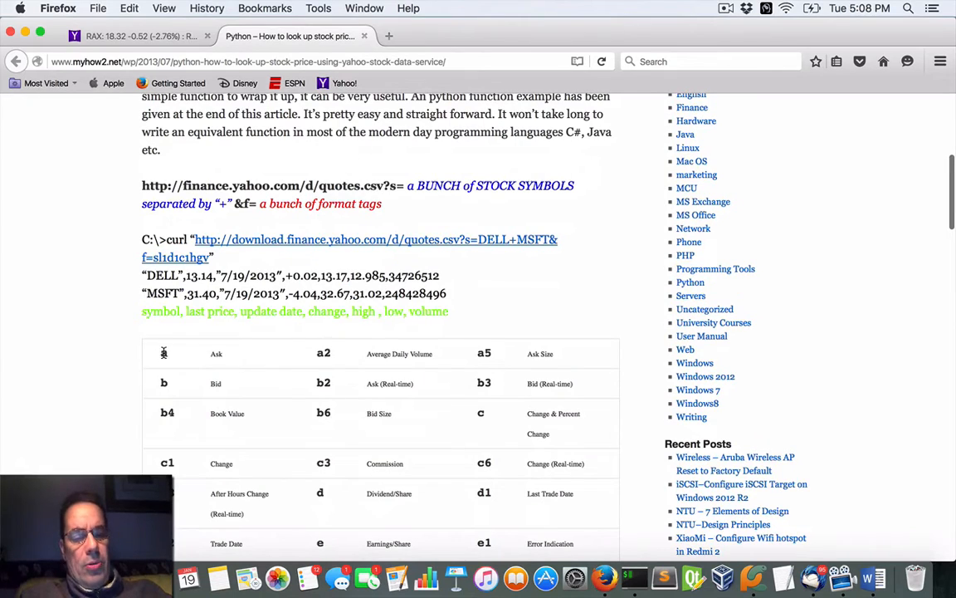
scroll(down, 3)
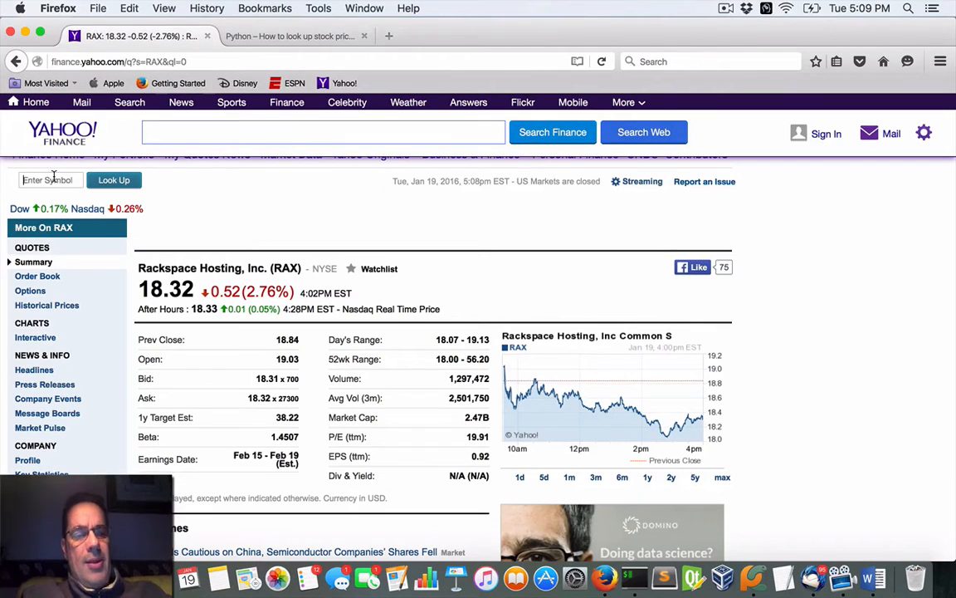
Step: Look up symbol AAPL to show Apple Inc. at $96.66, down 0.47, with ranges and dividend yield
text(aaapl)
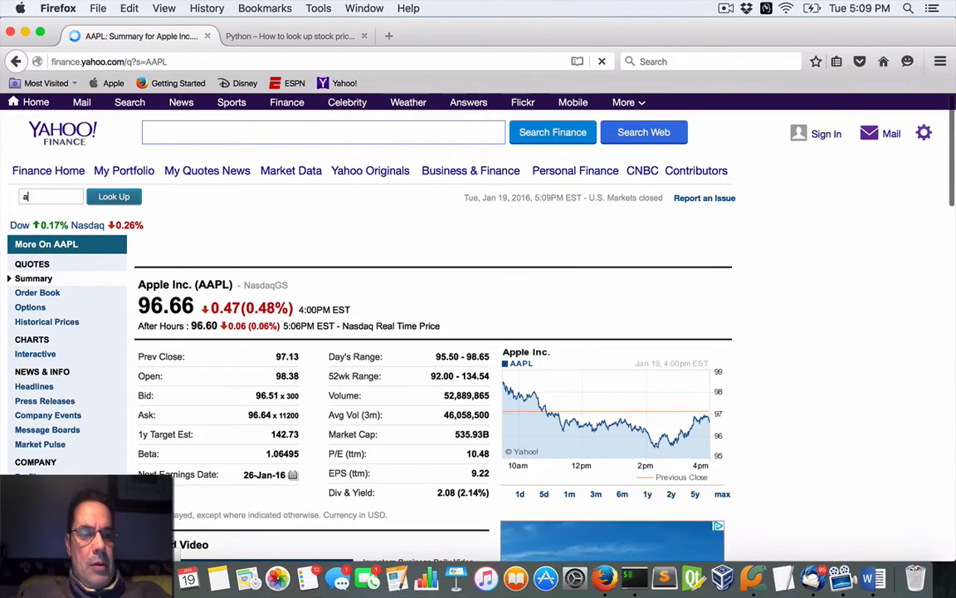
text(a)
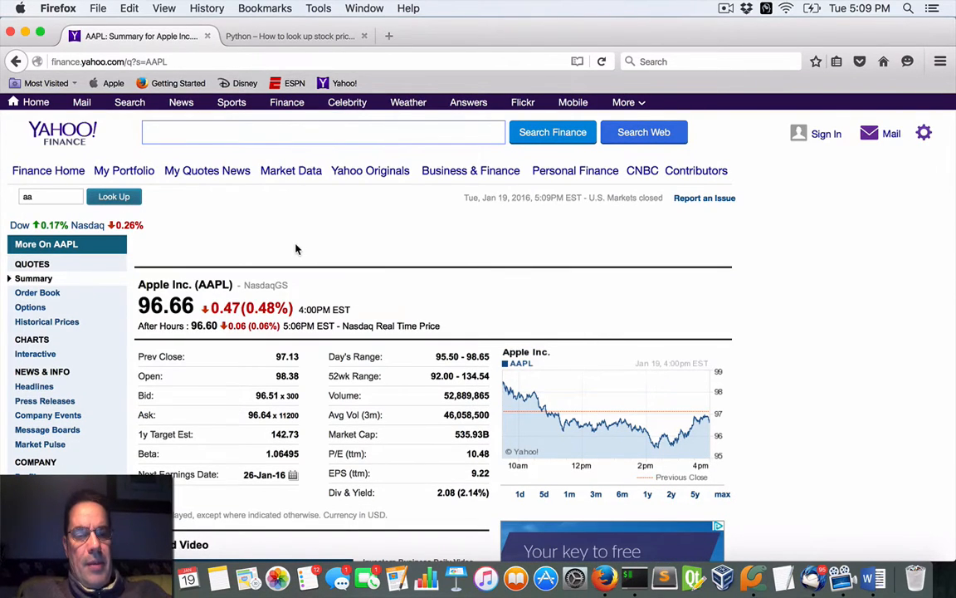
scroll(down, 3)
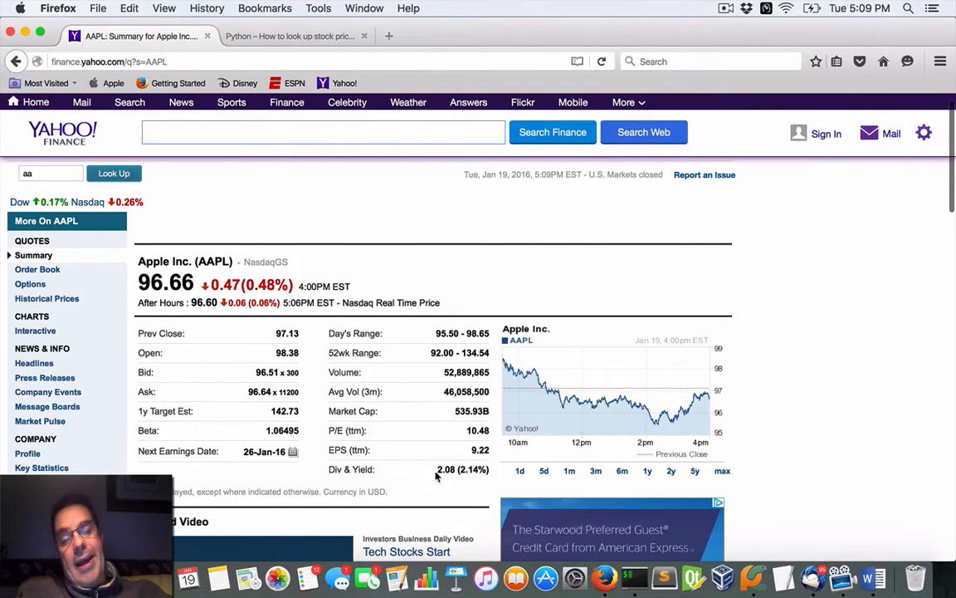
mouse_move(295, 422)
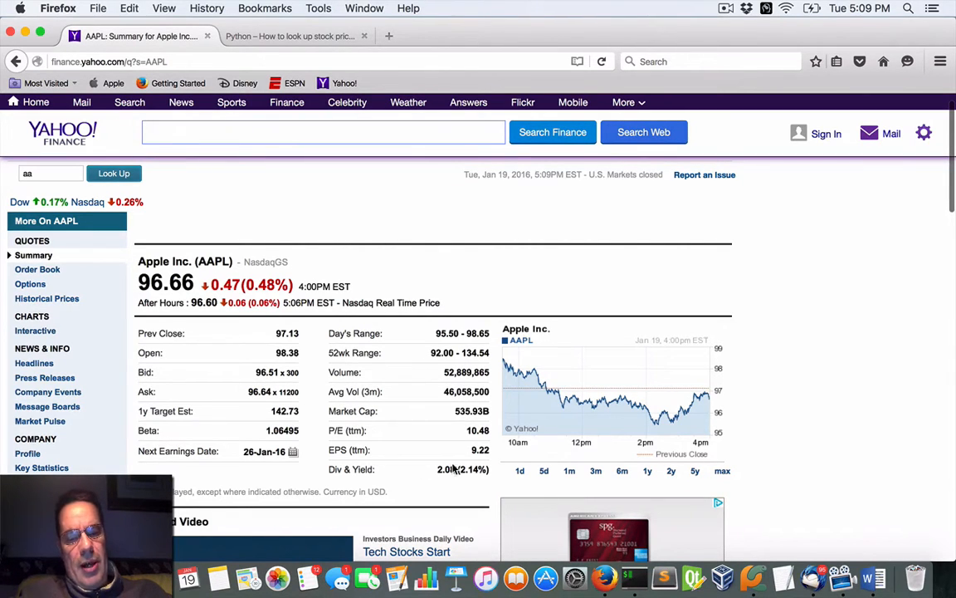
mouse_move(494, 469)
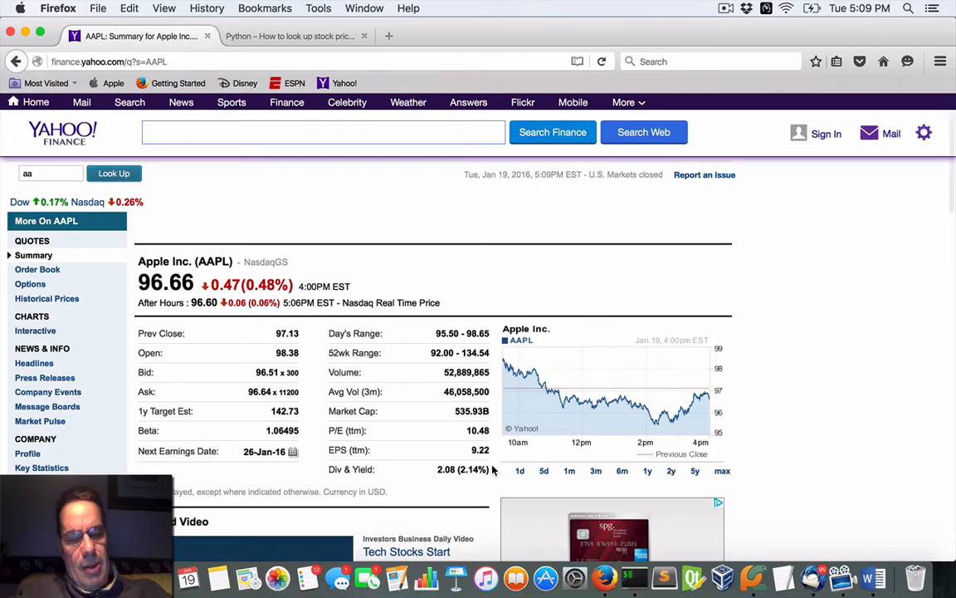
click(290, 36)
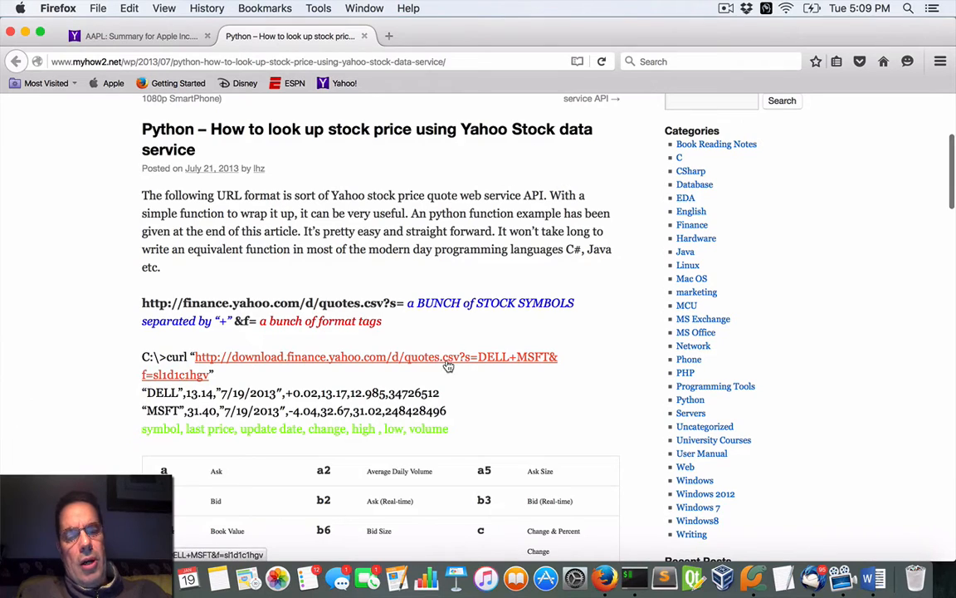
mouse_move(544, 367)
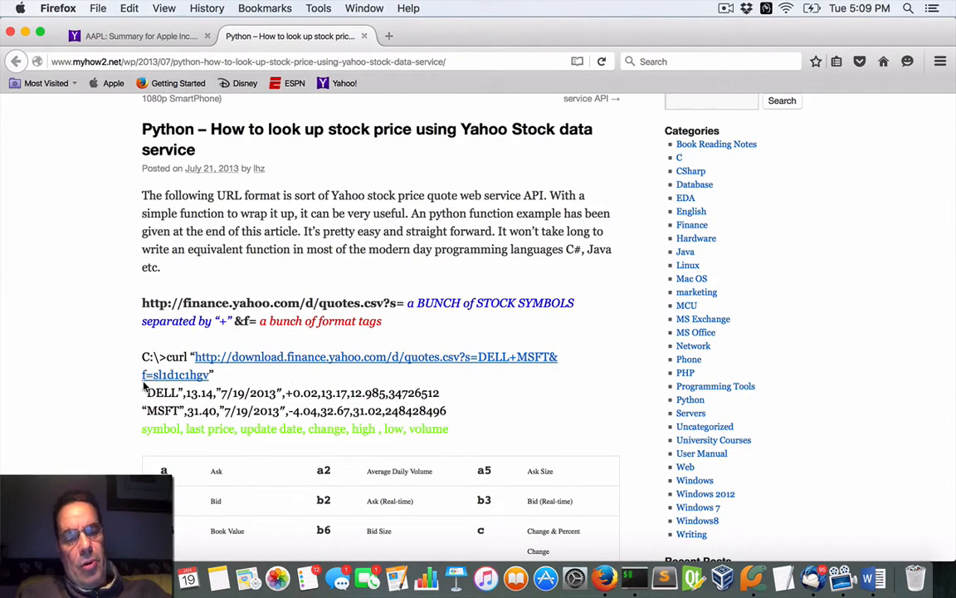
Step: Scroll through the blog post's tag-code table and Python code
scroll(down, 3)
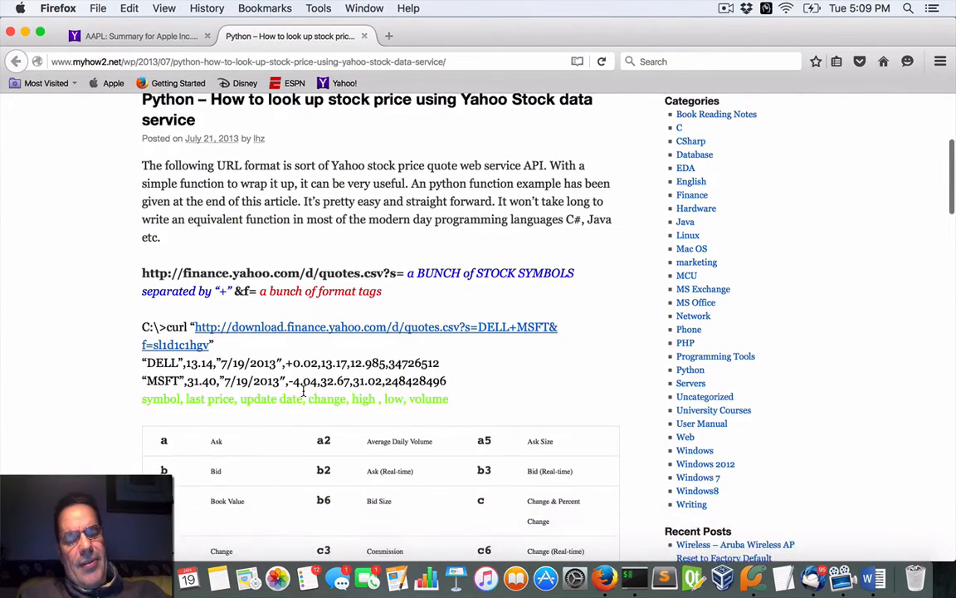
scroll(down, 3)
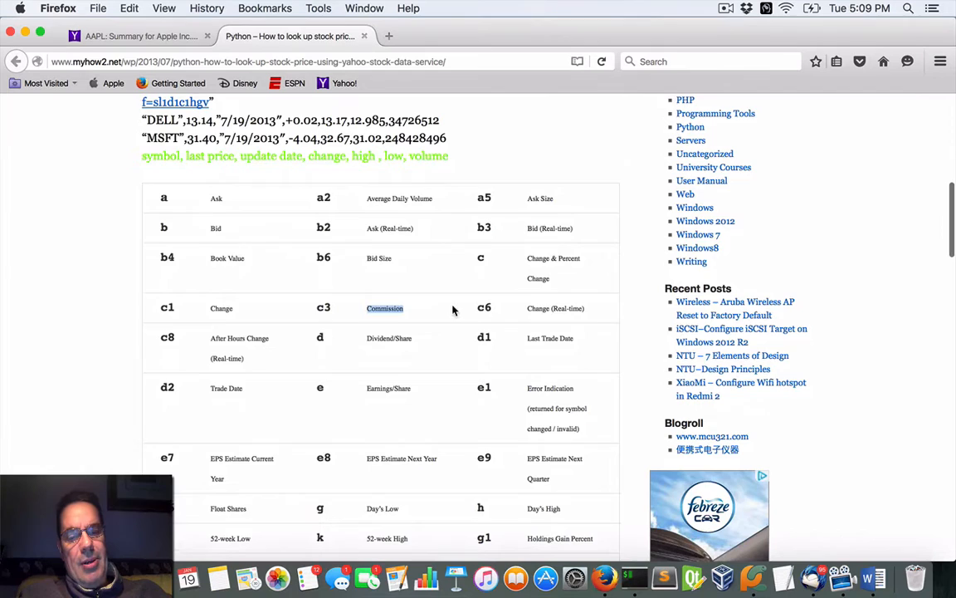
scroll(down, 3)
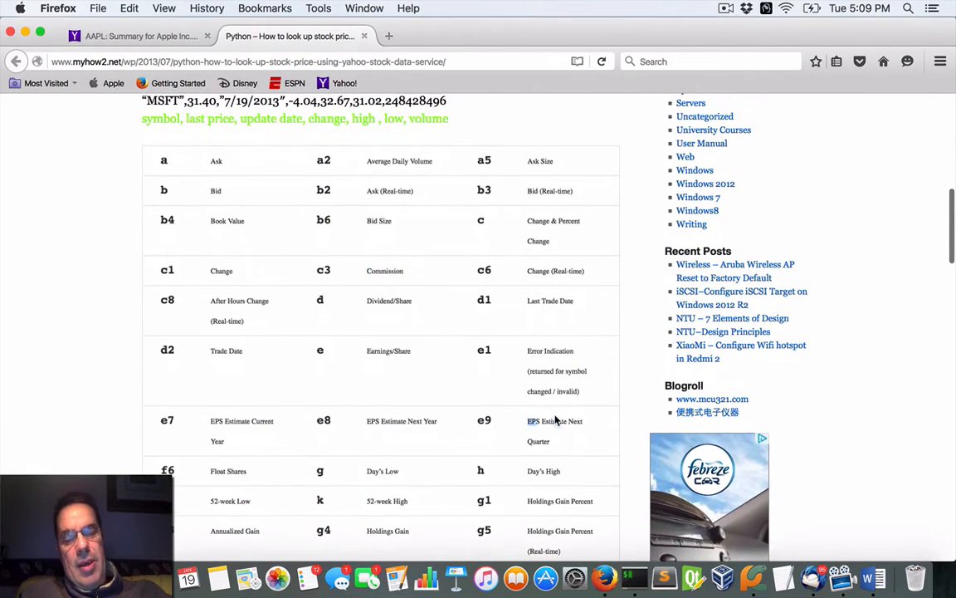
scroll(down, 3)
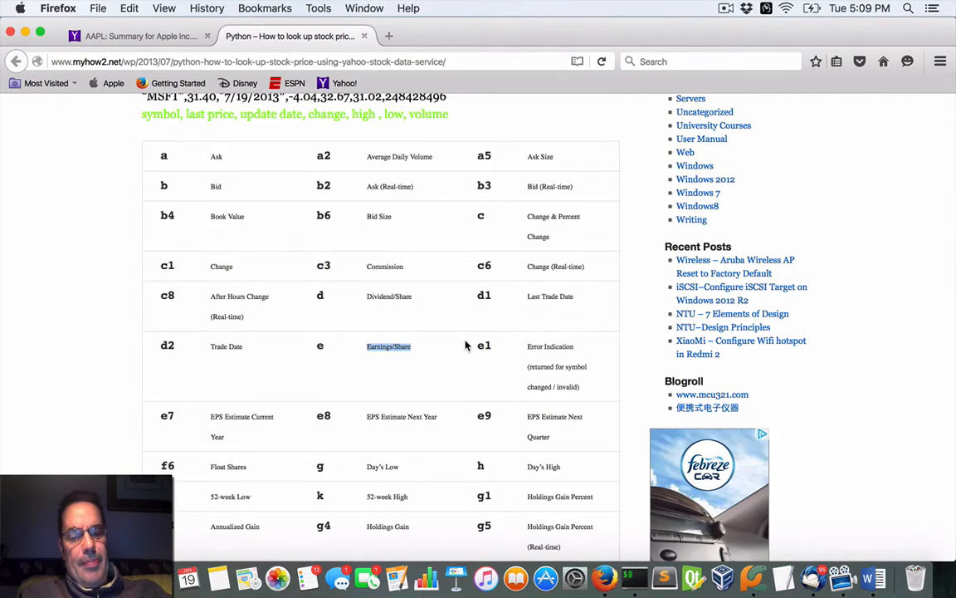
mouse_move(359, 365)
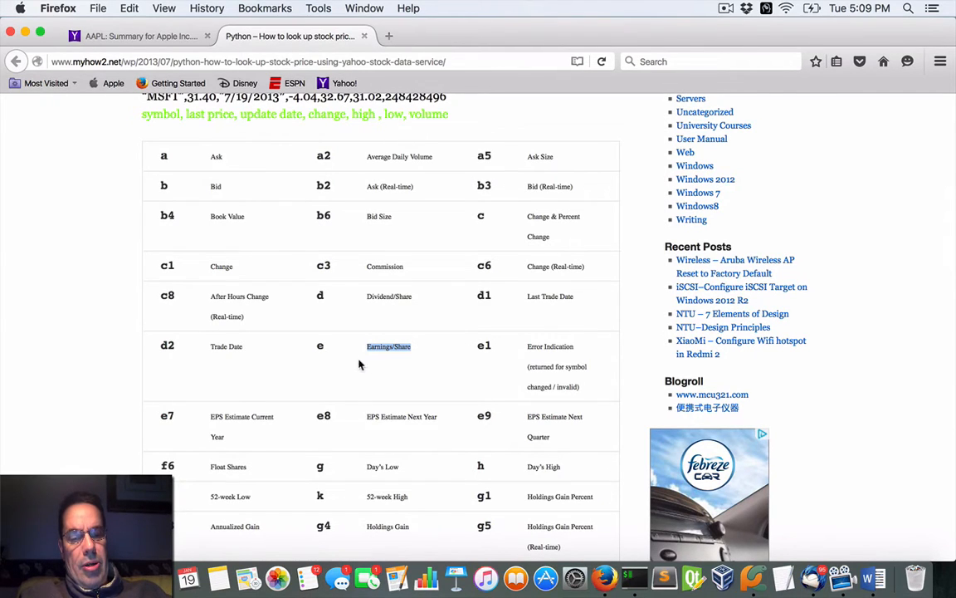
mouse_move(174, 356)
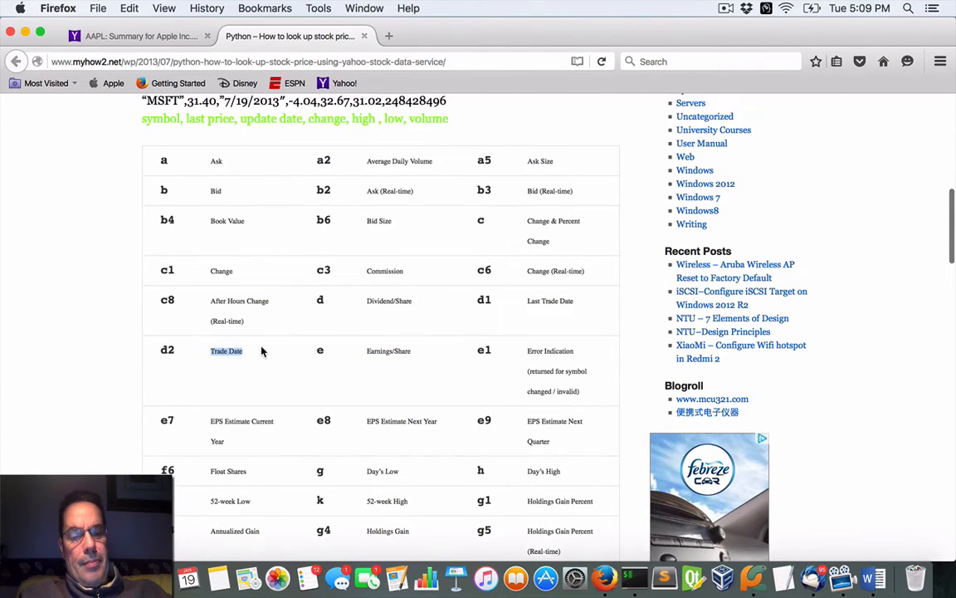
scroll(down, 3)
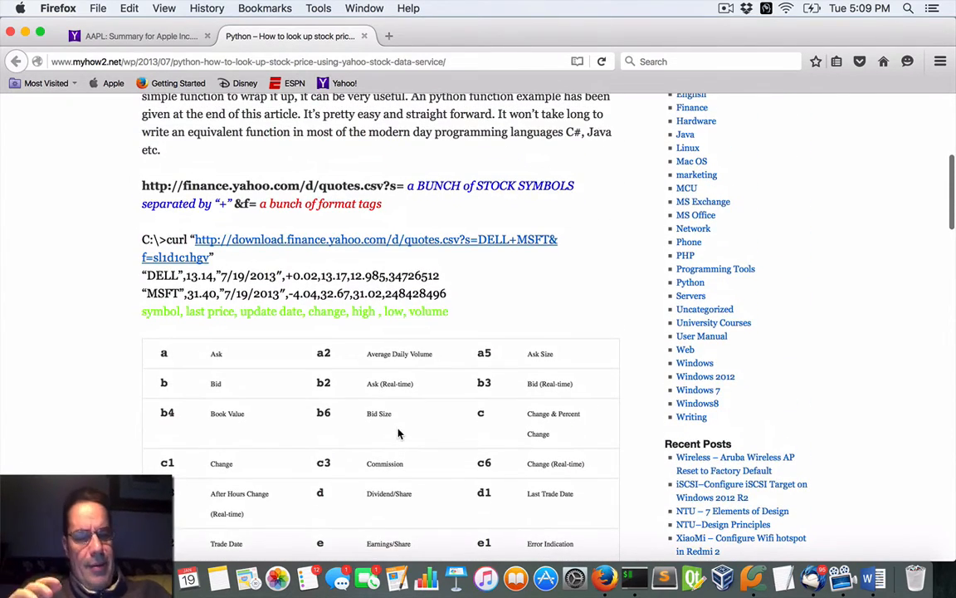
scroll(down, 3)
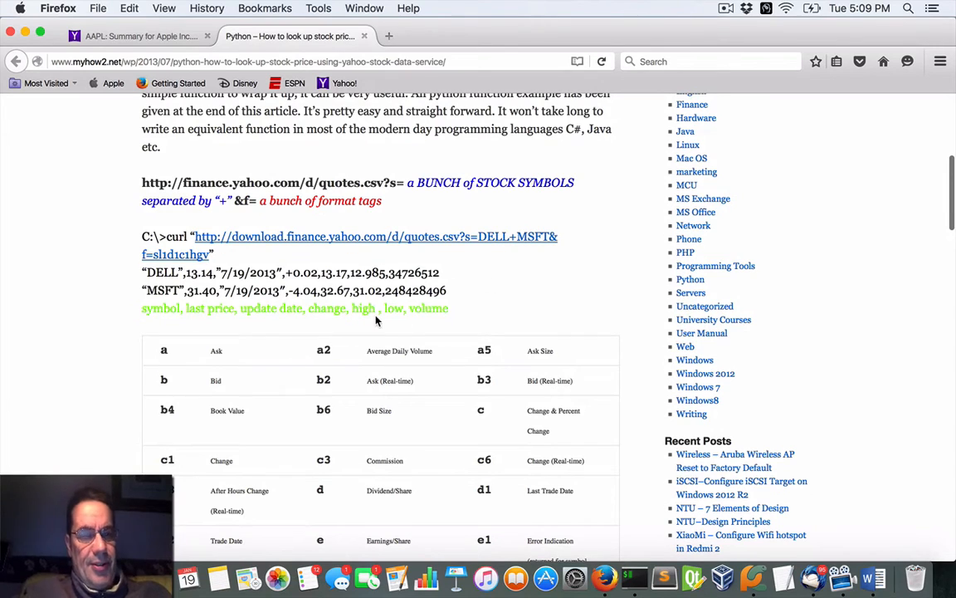
scroll(down, 3)
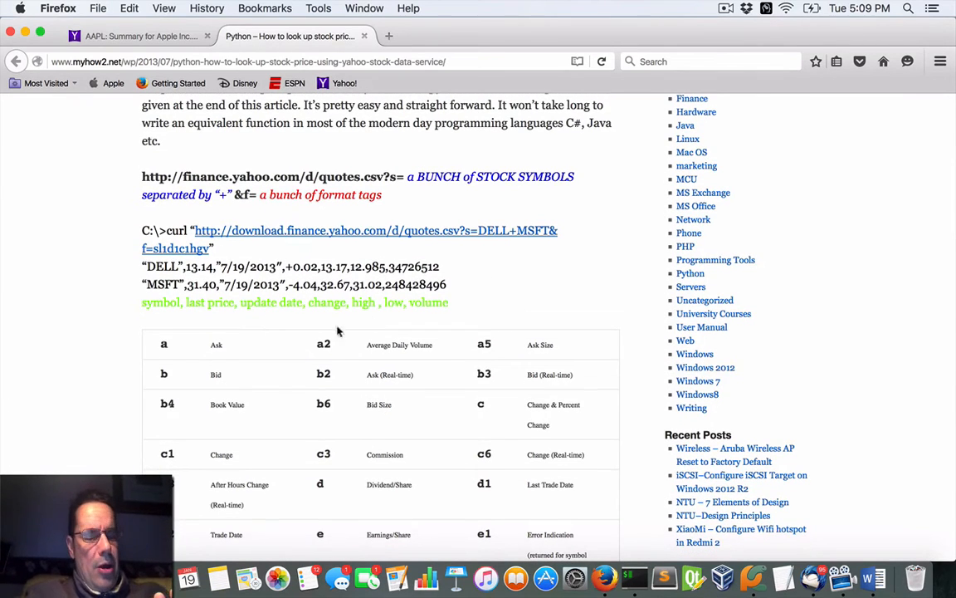
scroll(down, 3)
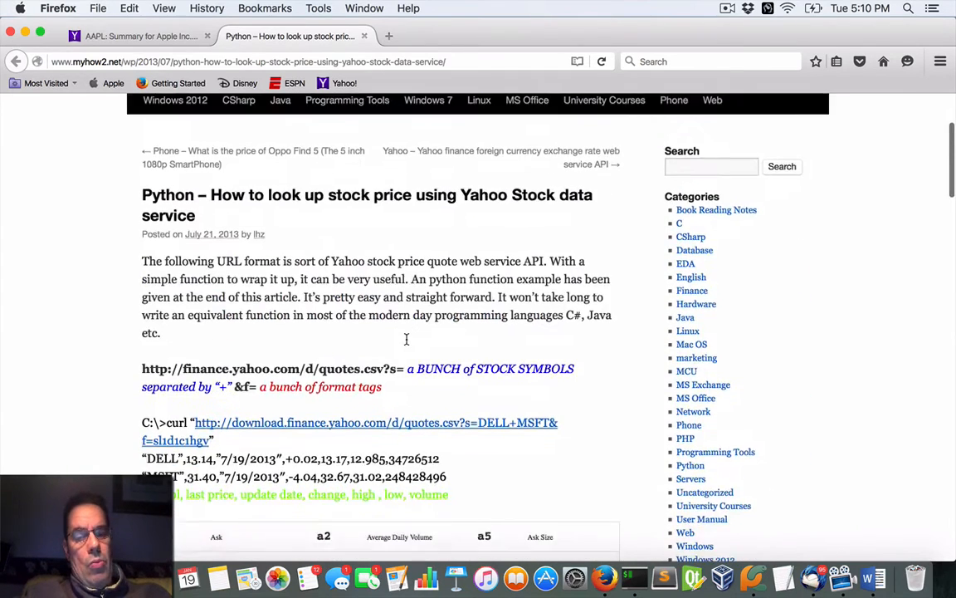
scroll(down, 3)
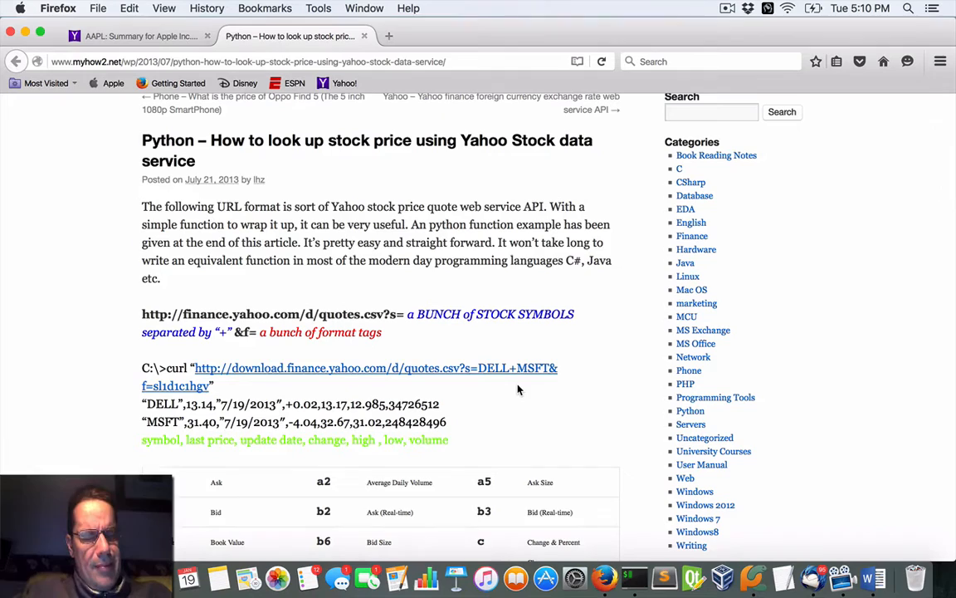
mouse_move(483, 425)
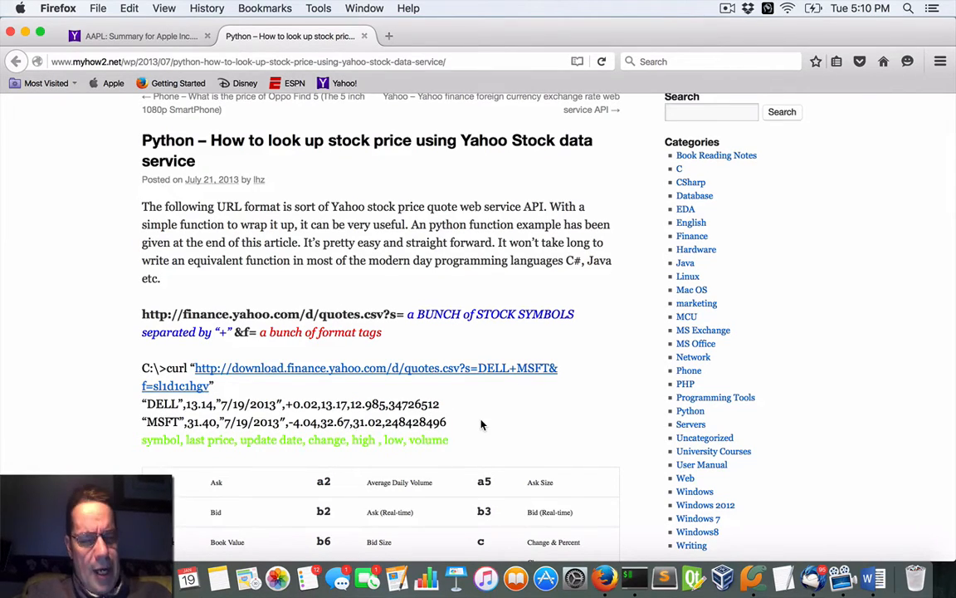
scroll(down, 3)
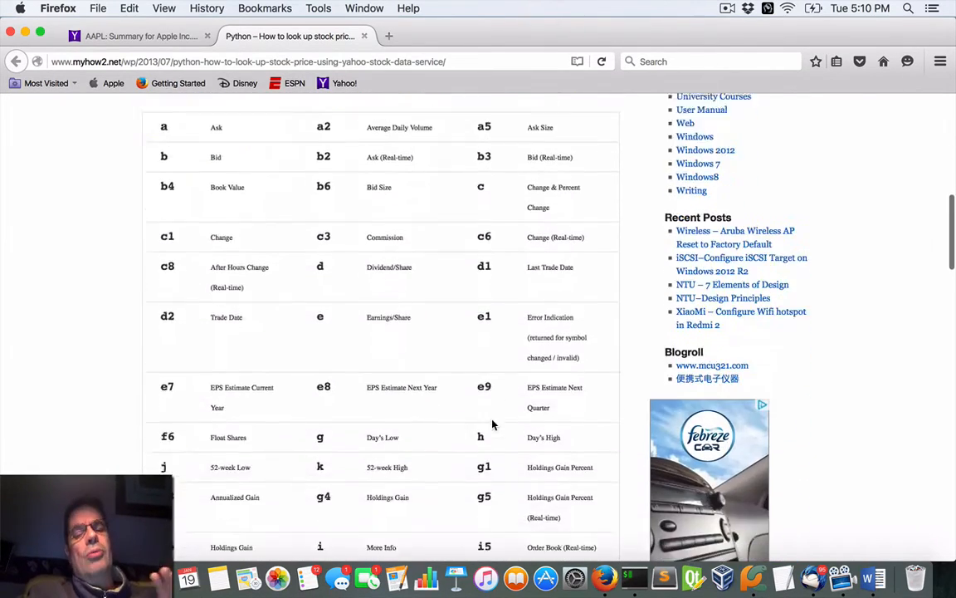
scroll(down, 3)
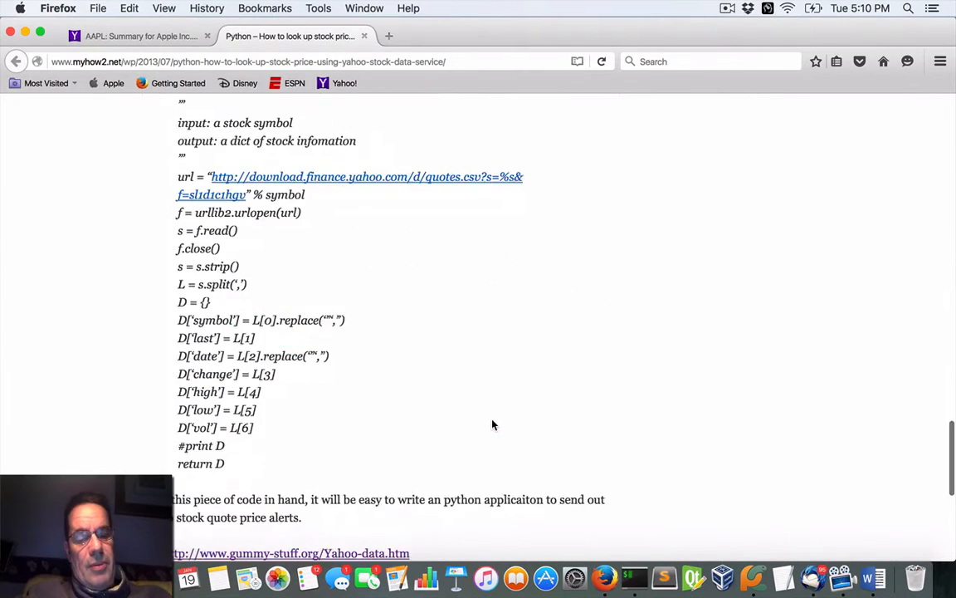
scroll(down, 3)
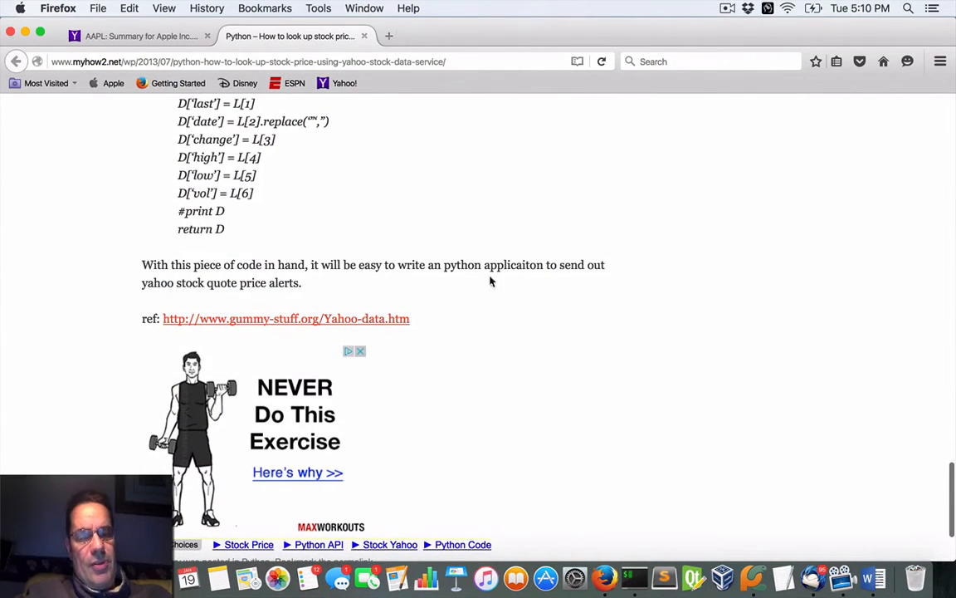
click(286, 319)
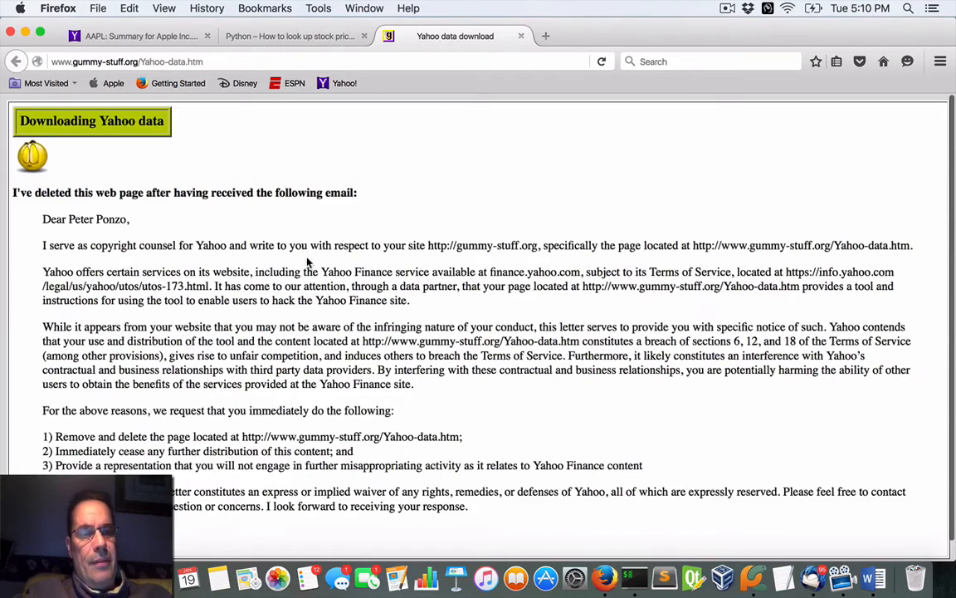
Step: Highlight the takedown letter's opening line and removal demand, then return to the blog post
scroll(down, 3)
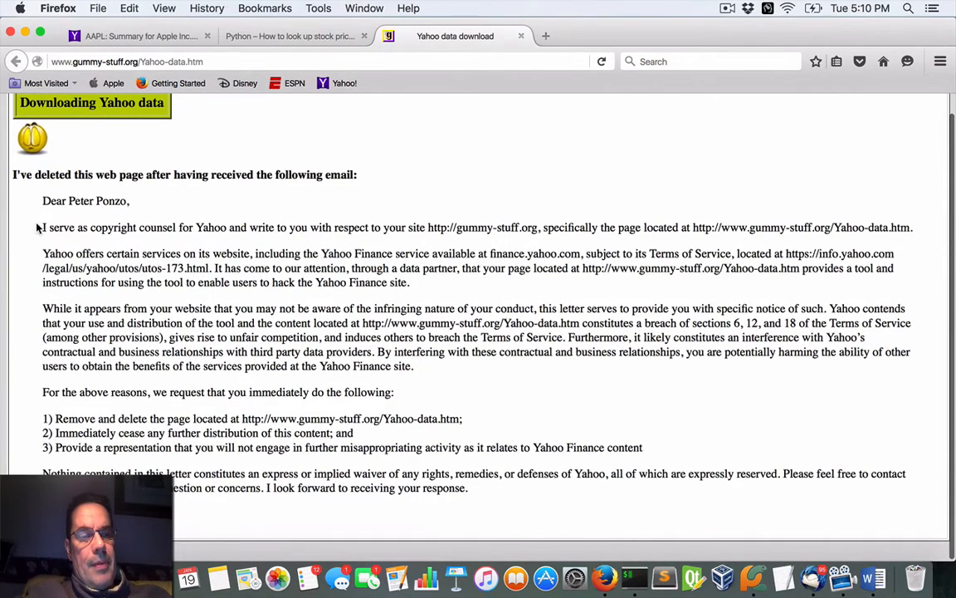
drag(43, 226, 306, 226)
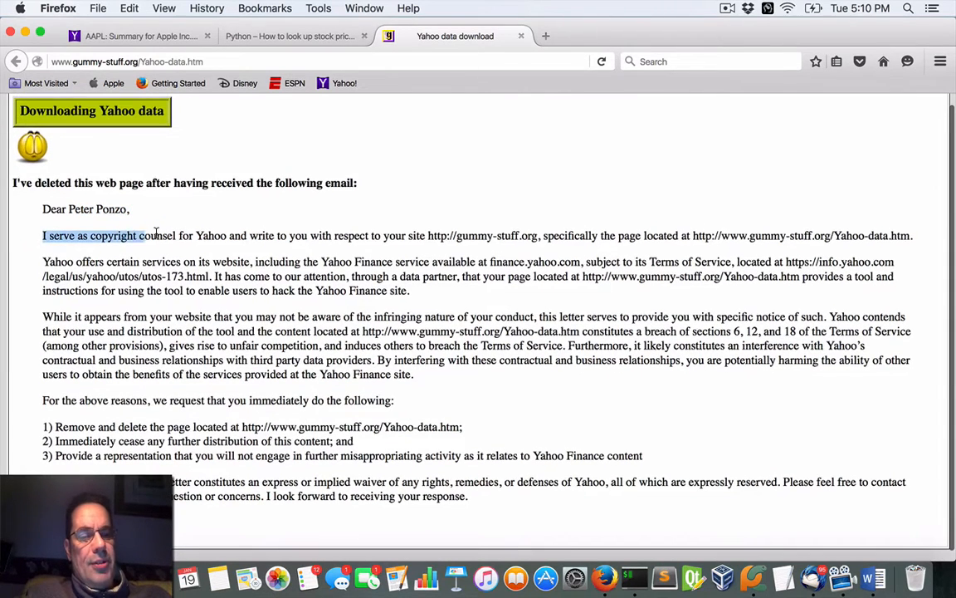
drag(155, 236, 372, 236)
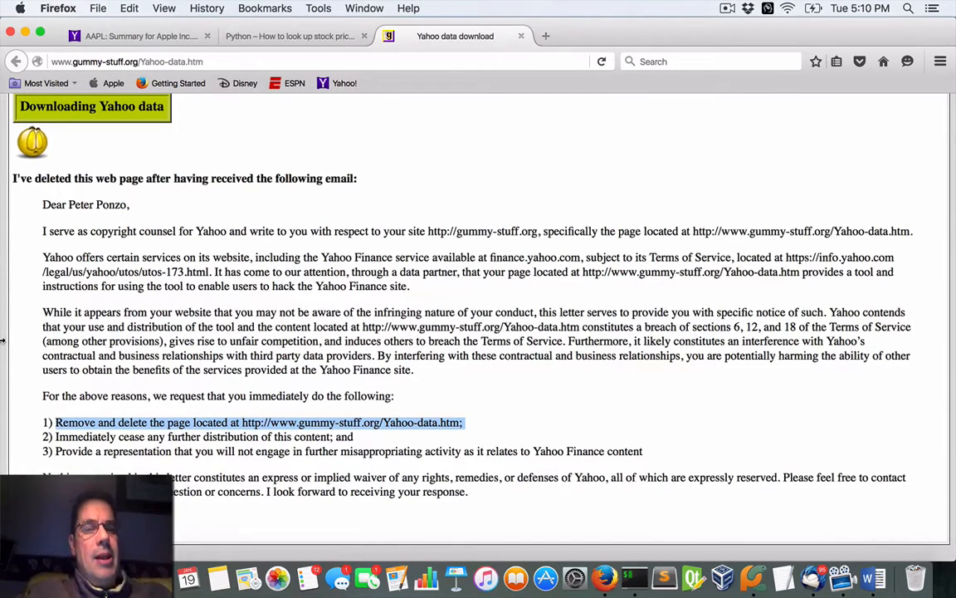
click(289, 37)
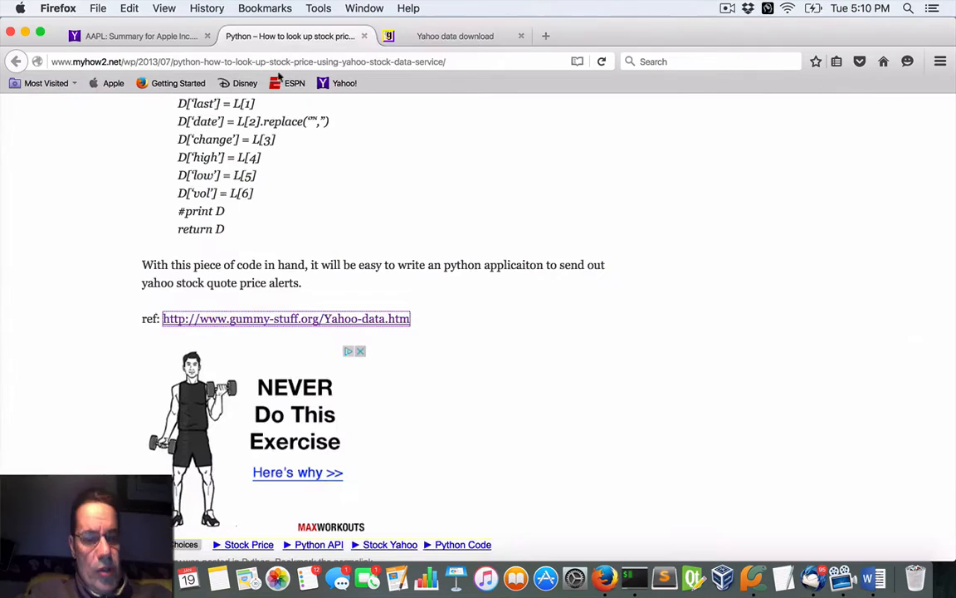
Step: Scroll to def getYahooStockQuote(symbol) and view the function through its return statement
scroll(up, 3)
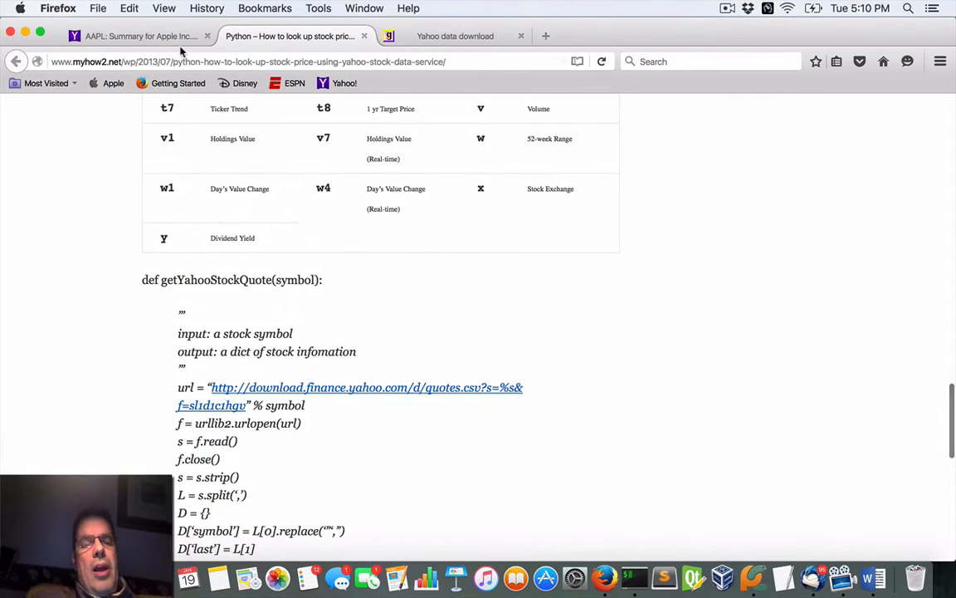
scroll(down, 3)
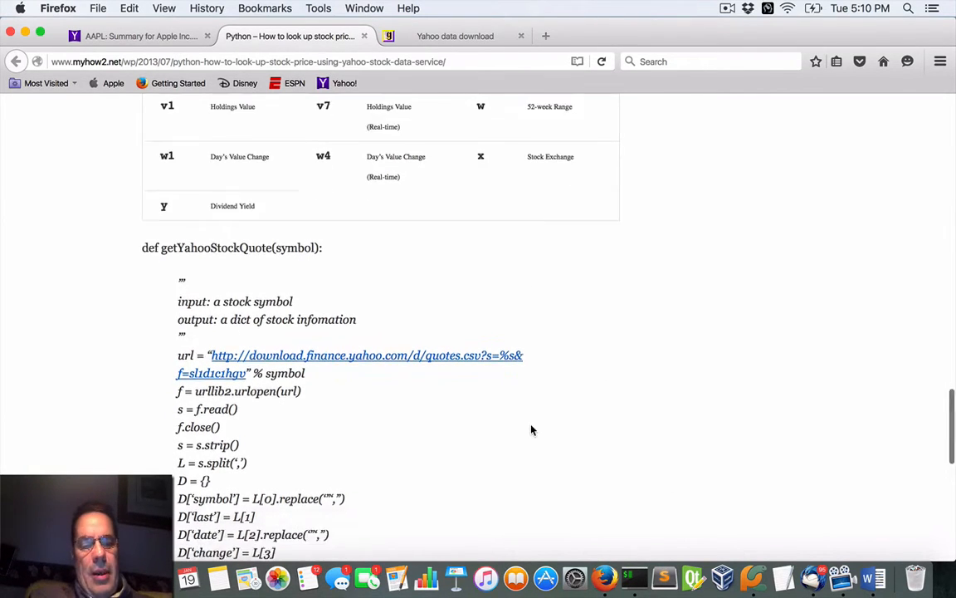
scroll(down, 3)
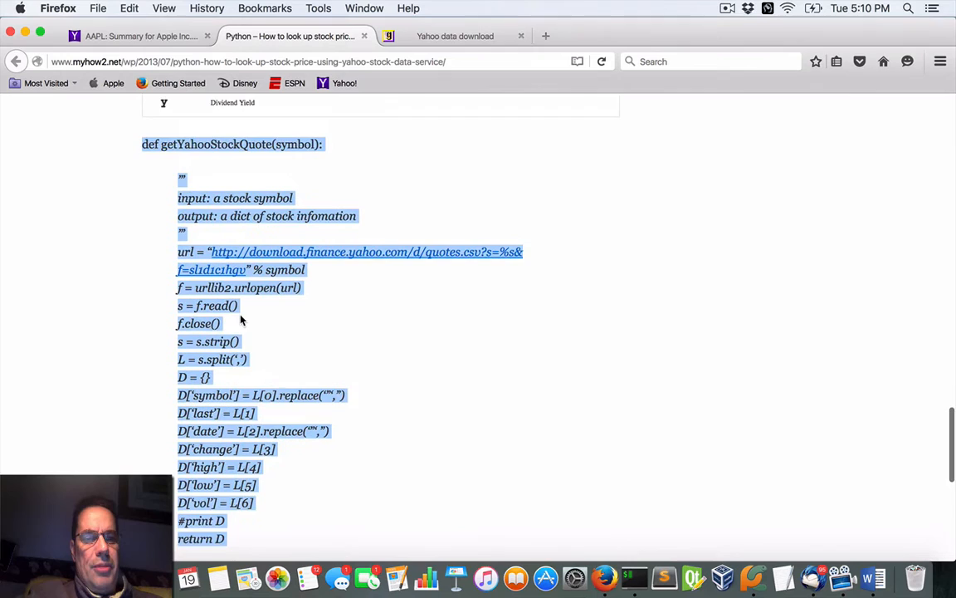
scroll(down, 3)
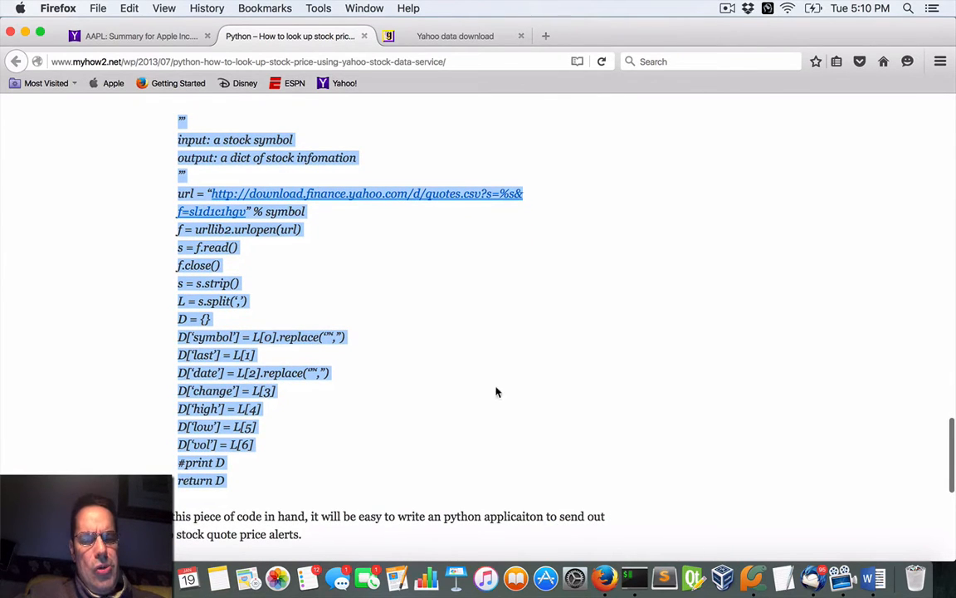
mouse_move(754, 578)
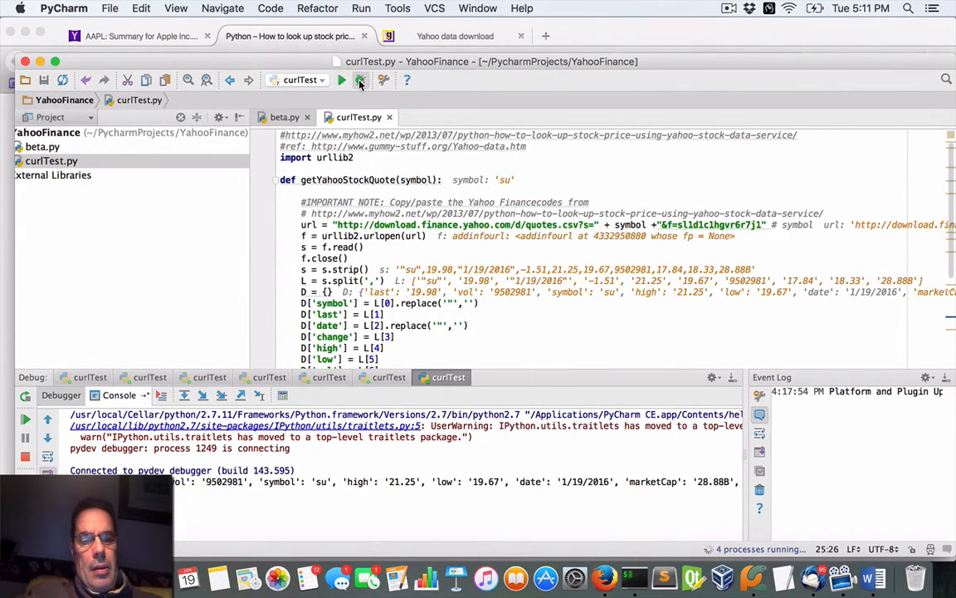
Step: Run curlTest.py under the debugger, printing the 'su' quote dict with high 21.25 and low 19.67
click(342, 80)
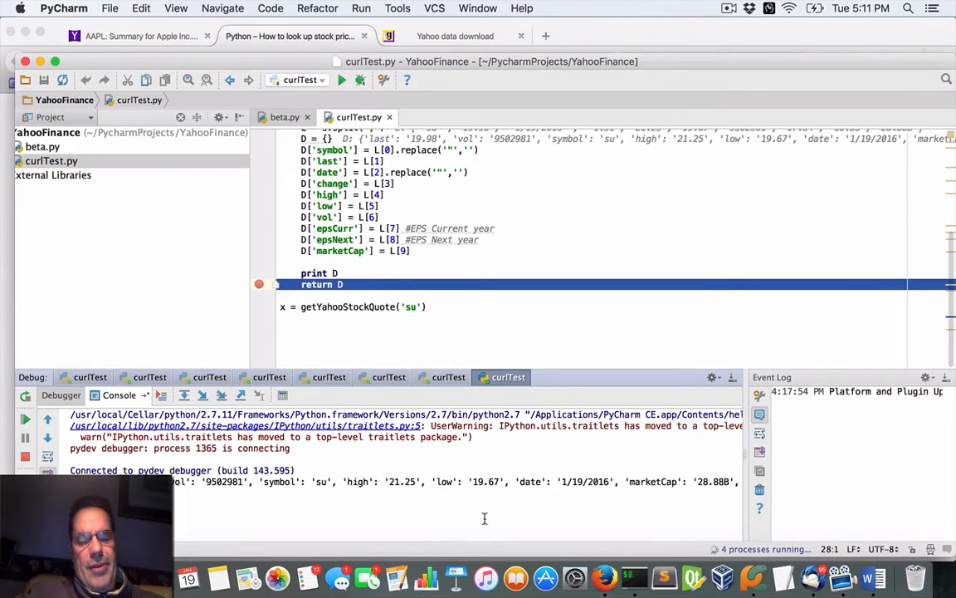
mouse_move(498, 337)
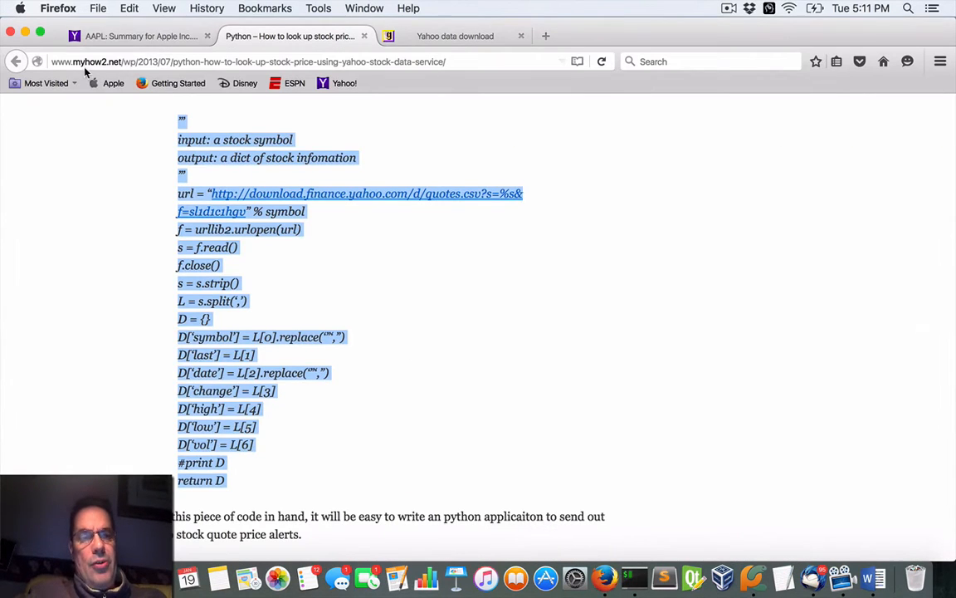
Step: Look up symbol SU in Yahoo Finance, showing 19.98, down 1.51, to compare with the script
click(141, 36)
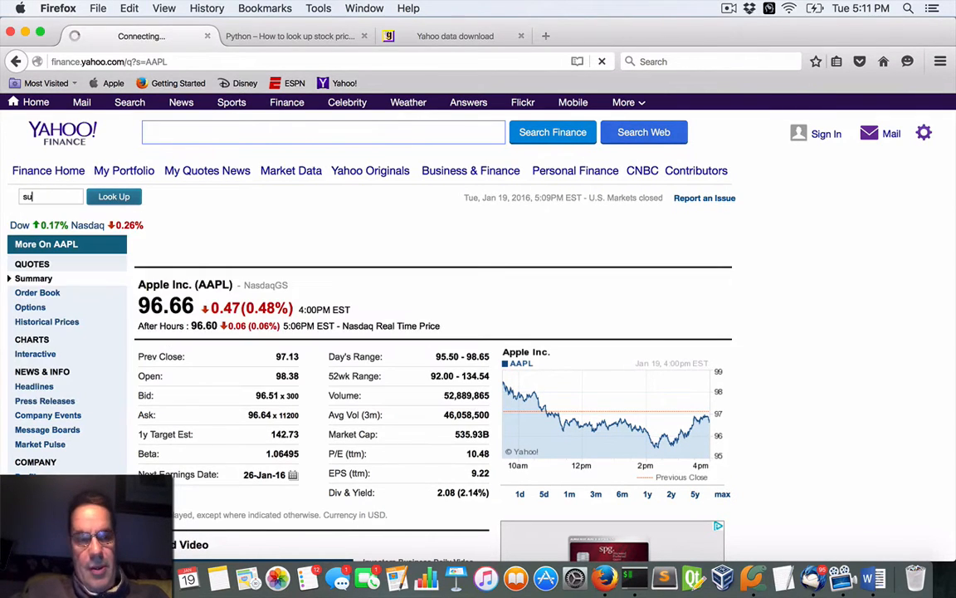
click(113, 196)
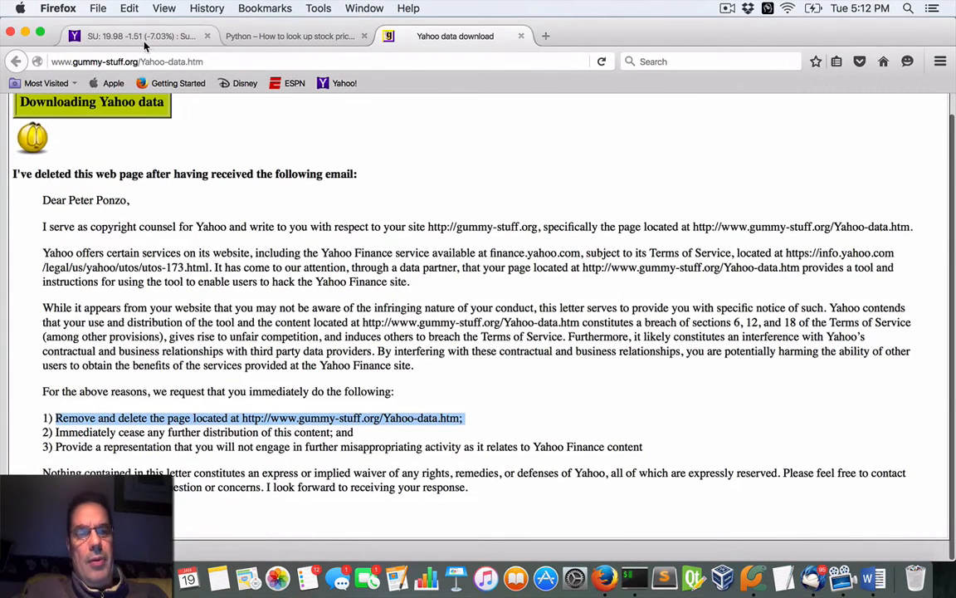
Step: Return to the myhow2.net post showing the DELL and MSFT sample output and format-tag table
click(291, 36)
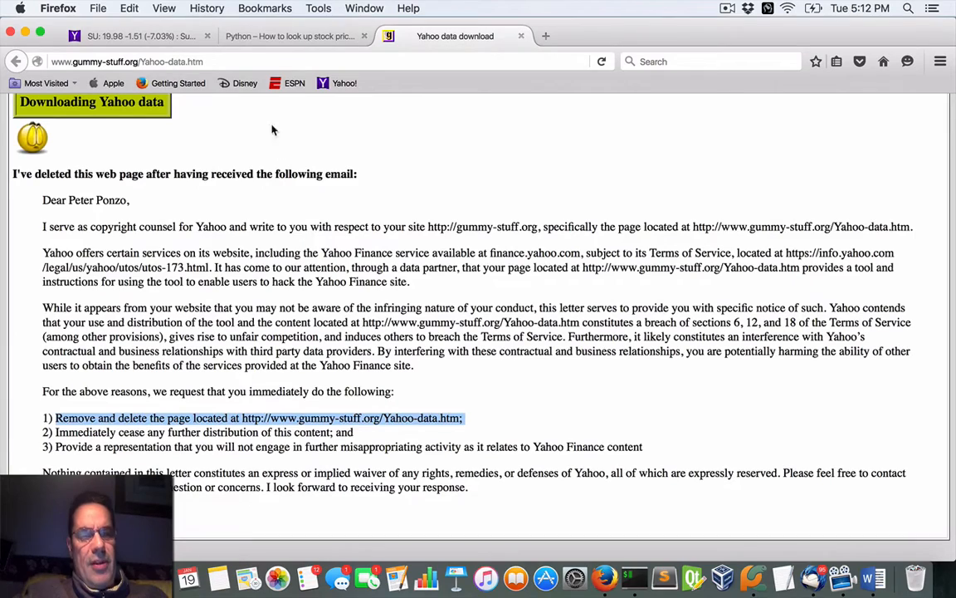
click(291, 36)
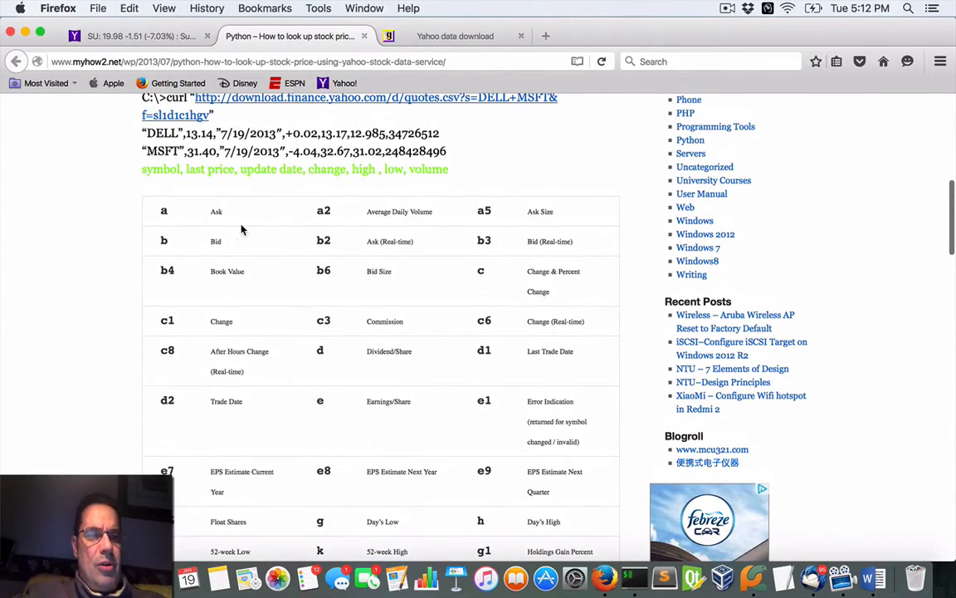
scroll(down, 3)
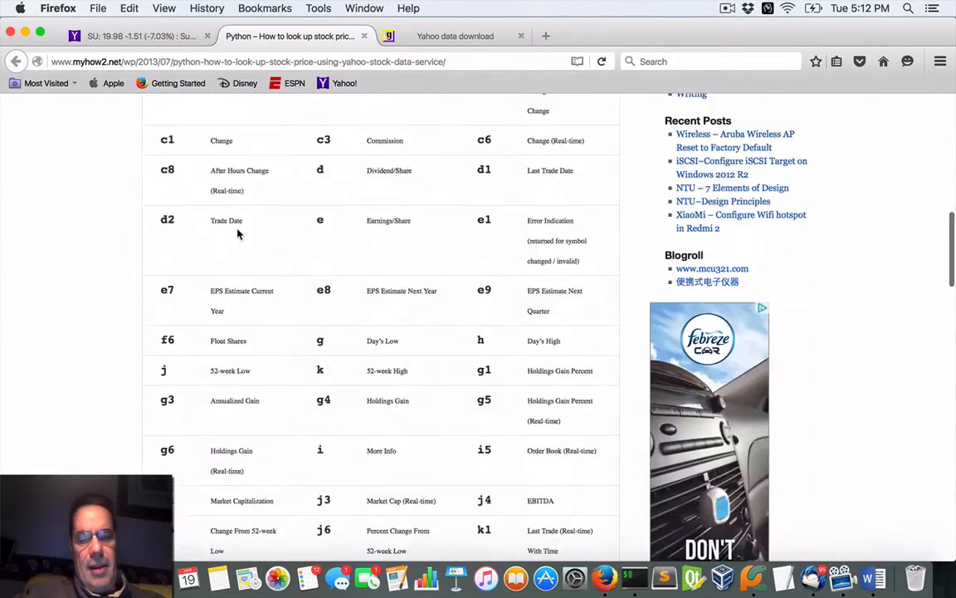
scroll(down, 3)
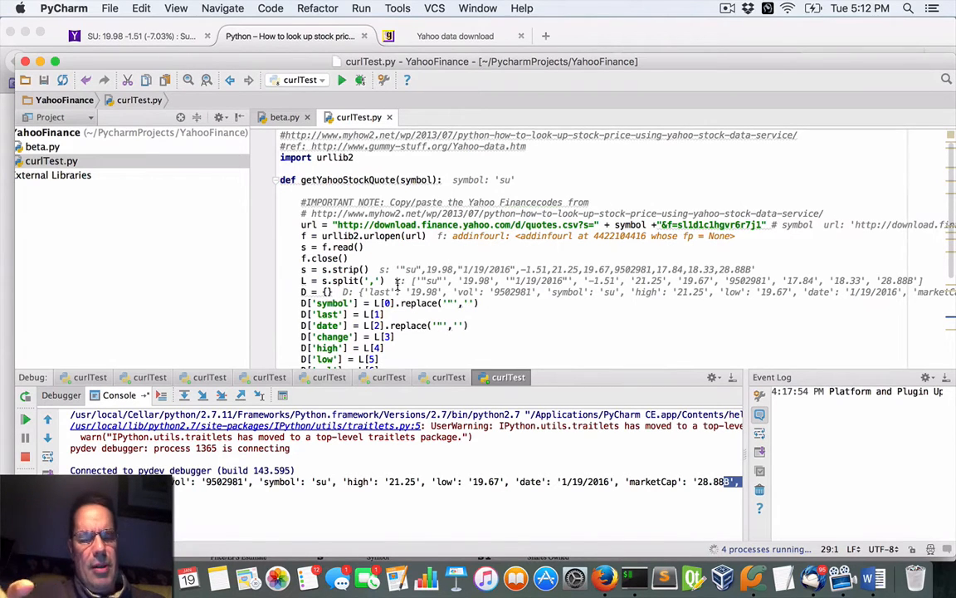
mouse_move(605, 577)
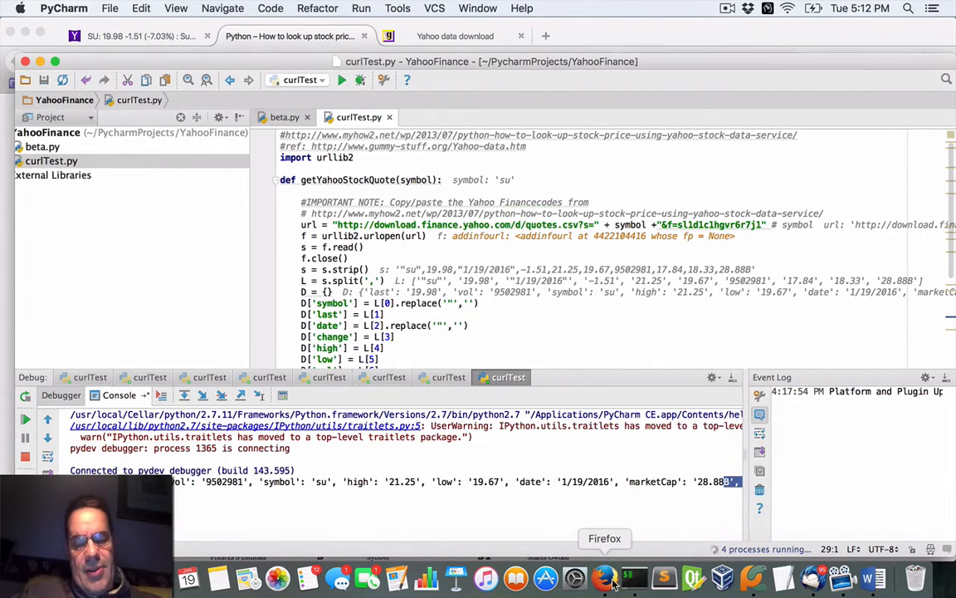
click(605, 578)
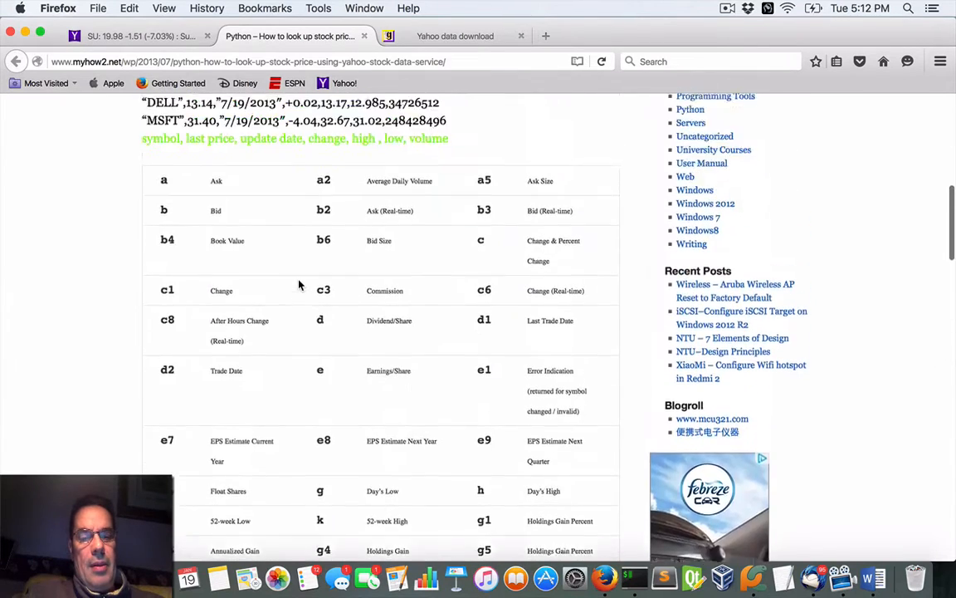